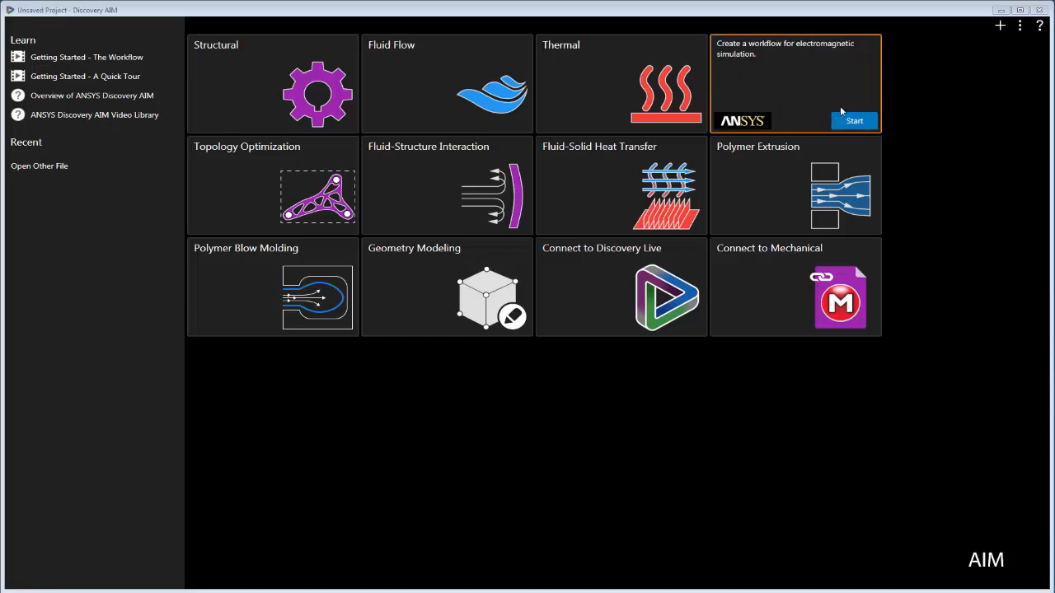
mouse_move(816, 115)
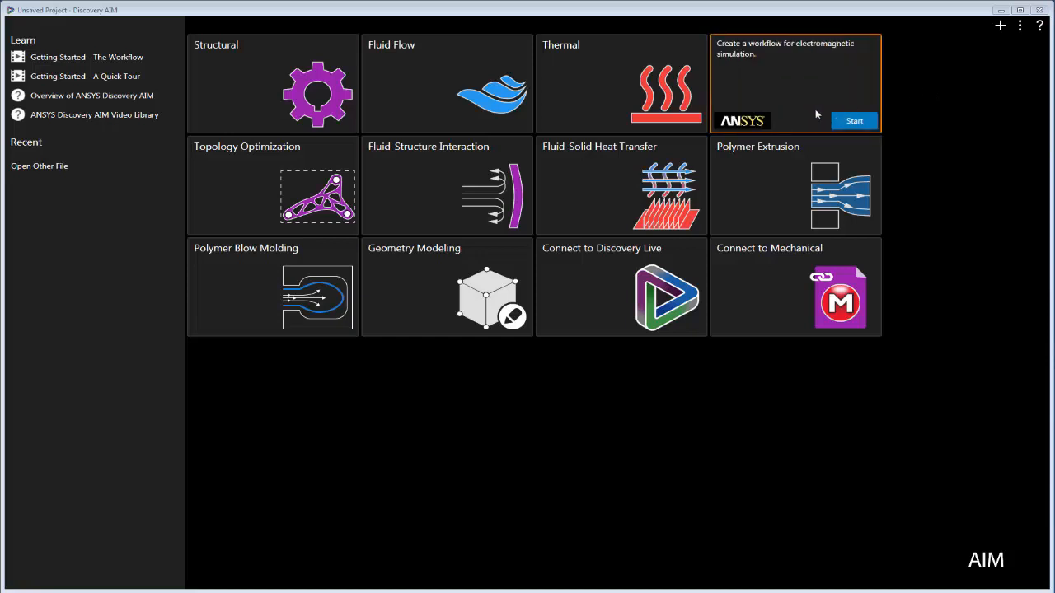
mouse_move(669, 106)
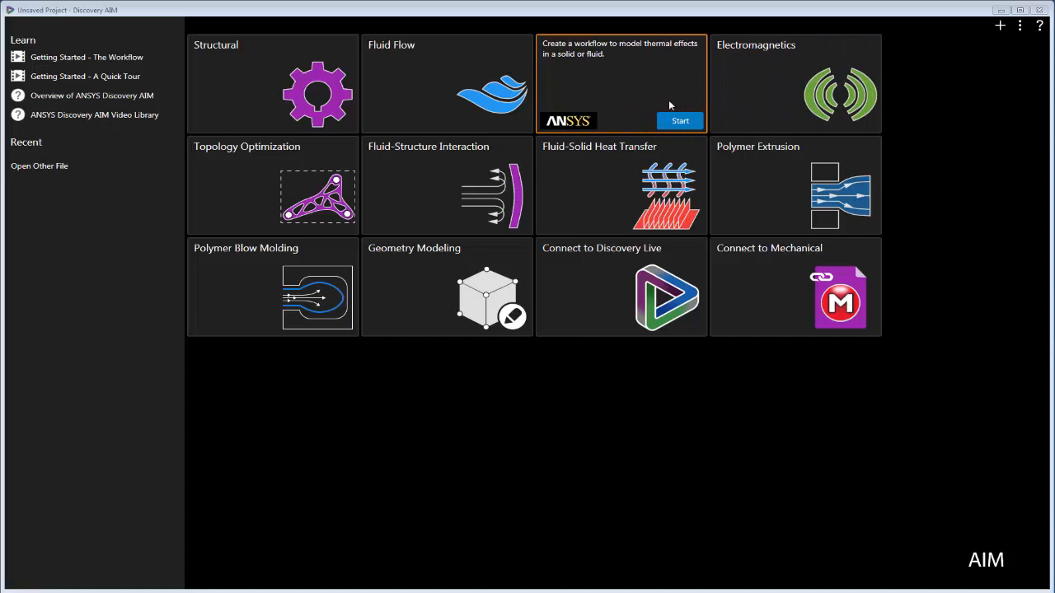
mouse_move(653, 102)
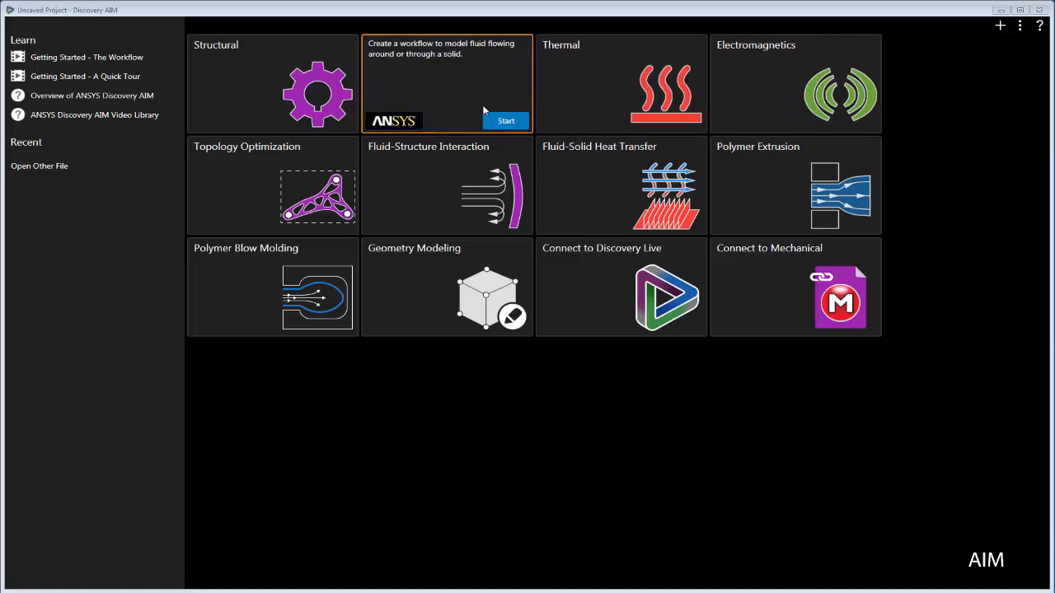
mouse_move(409, 106)
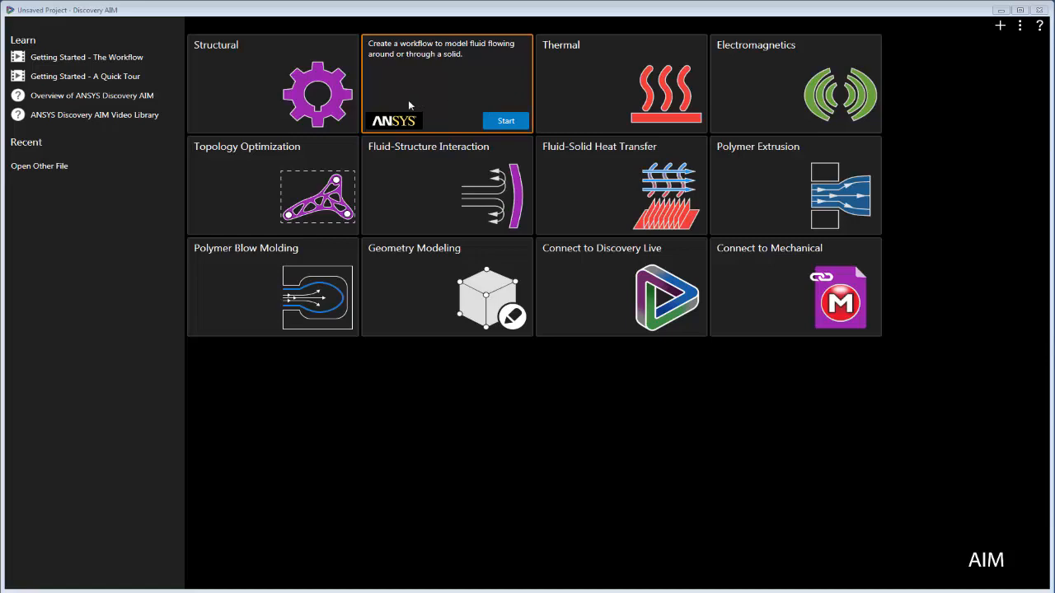
mouse_move(333, 122)
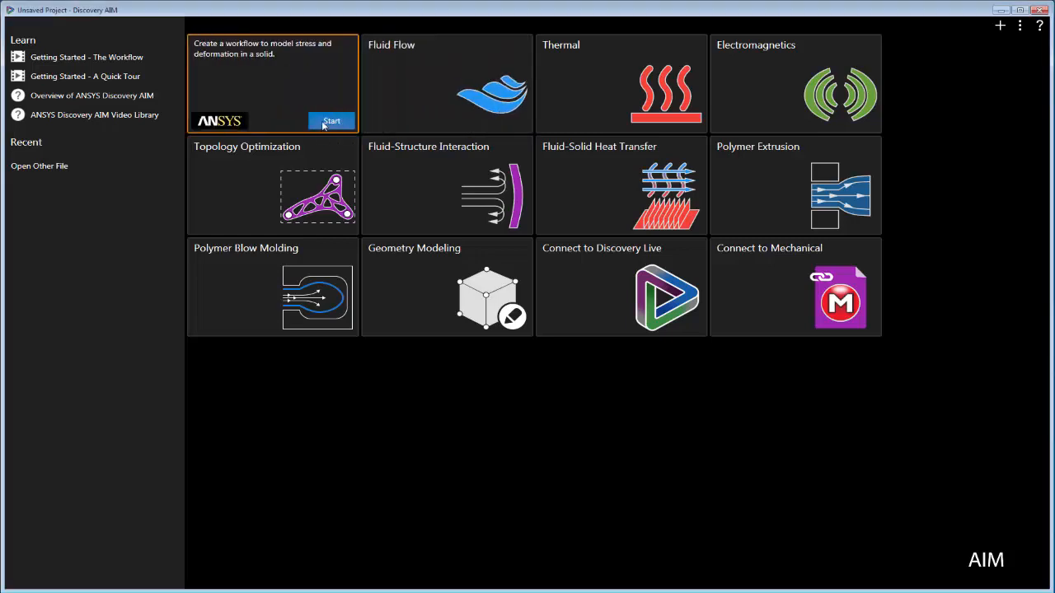
Create a structural study from manifold_structural.scdoc with thermal physics included.
left_click(331, 122)
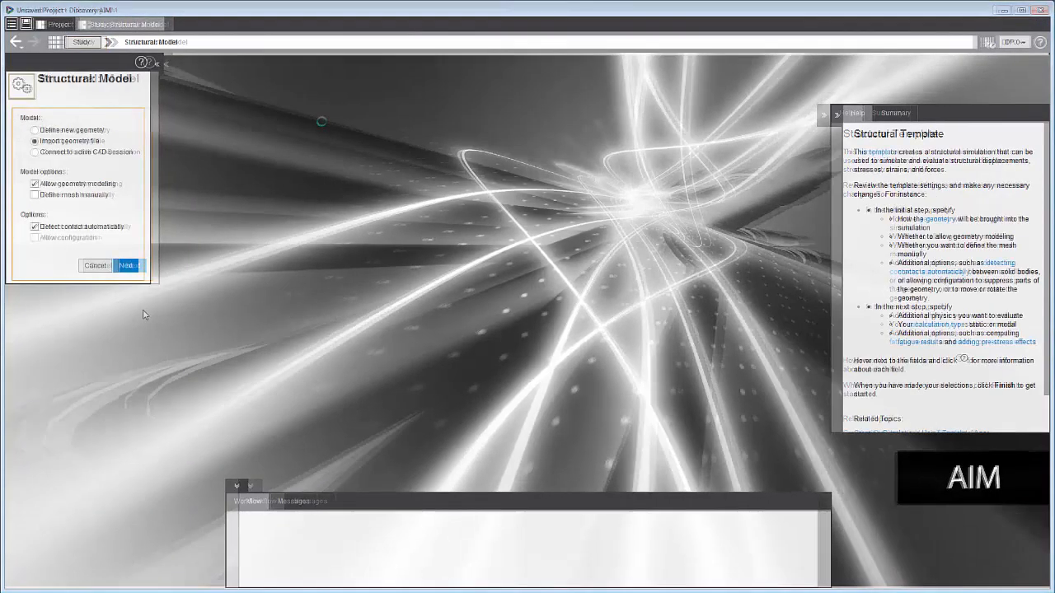
left_click(125, 265)
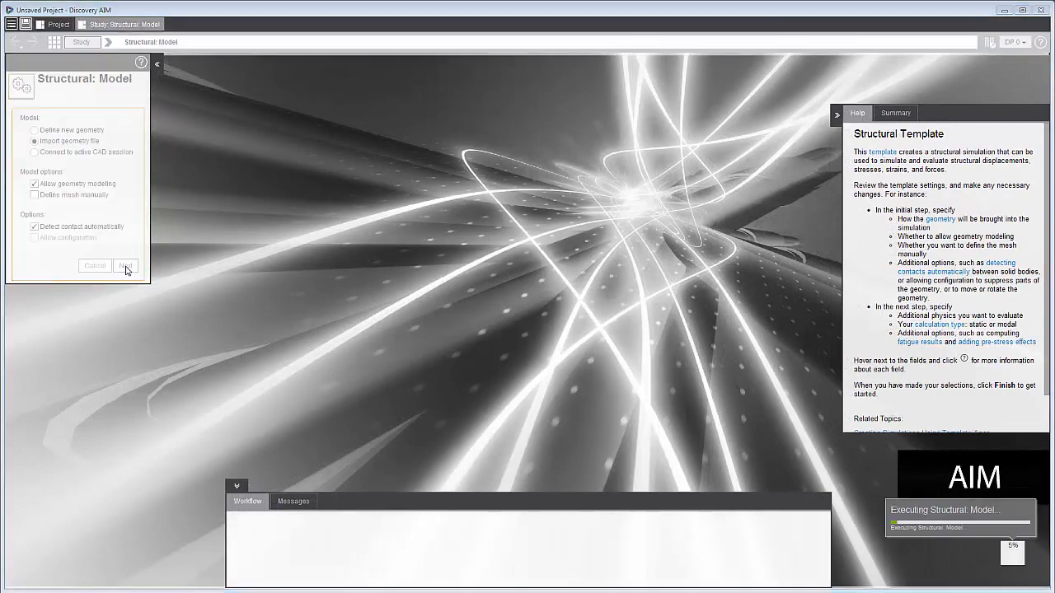
left_click(126, 266)
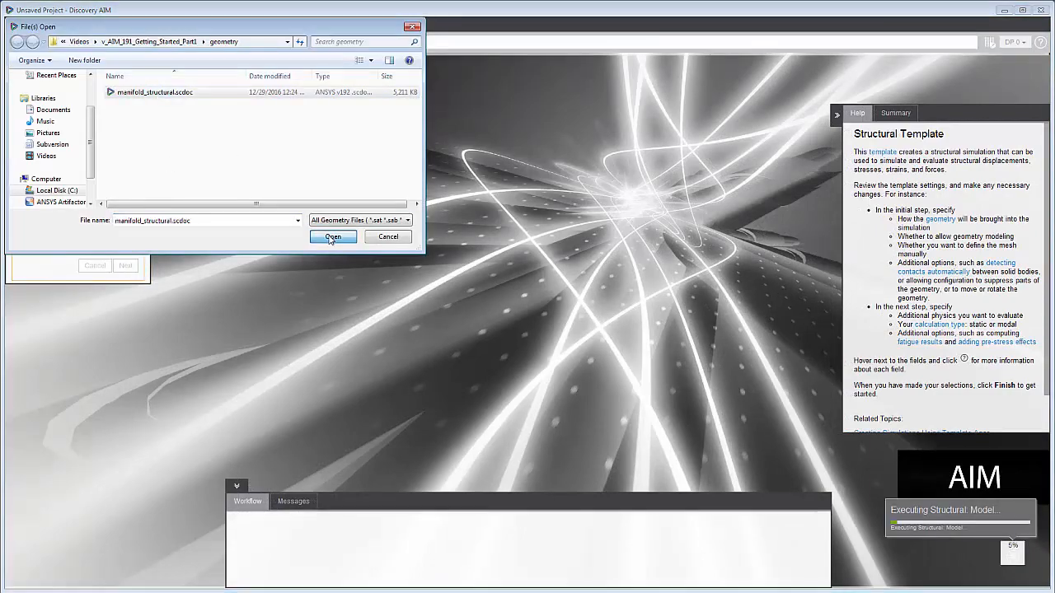
left_click(333, 237)
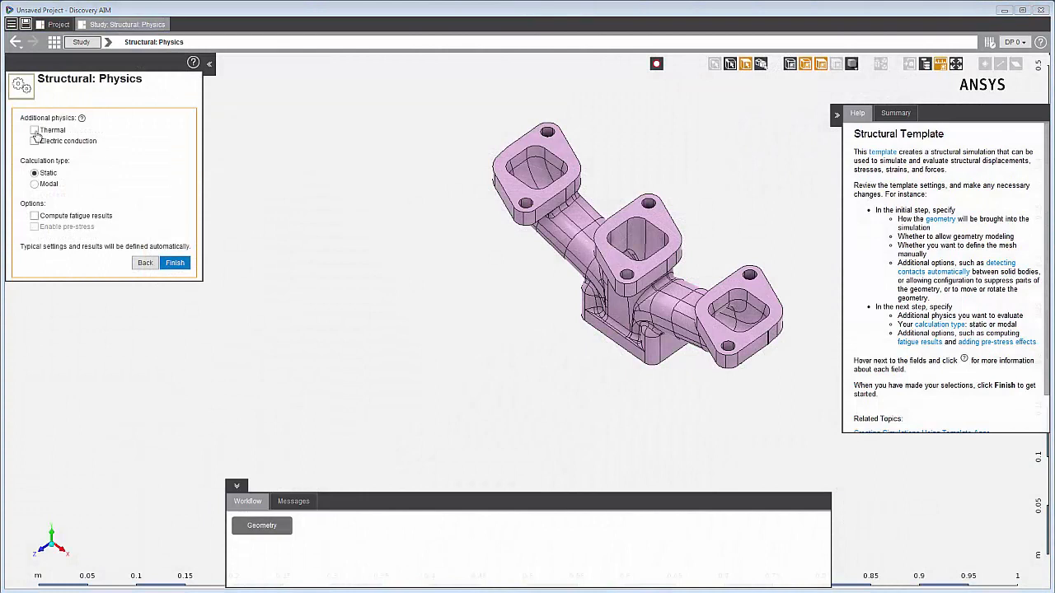
left_click(34, 130)
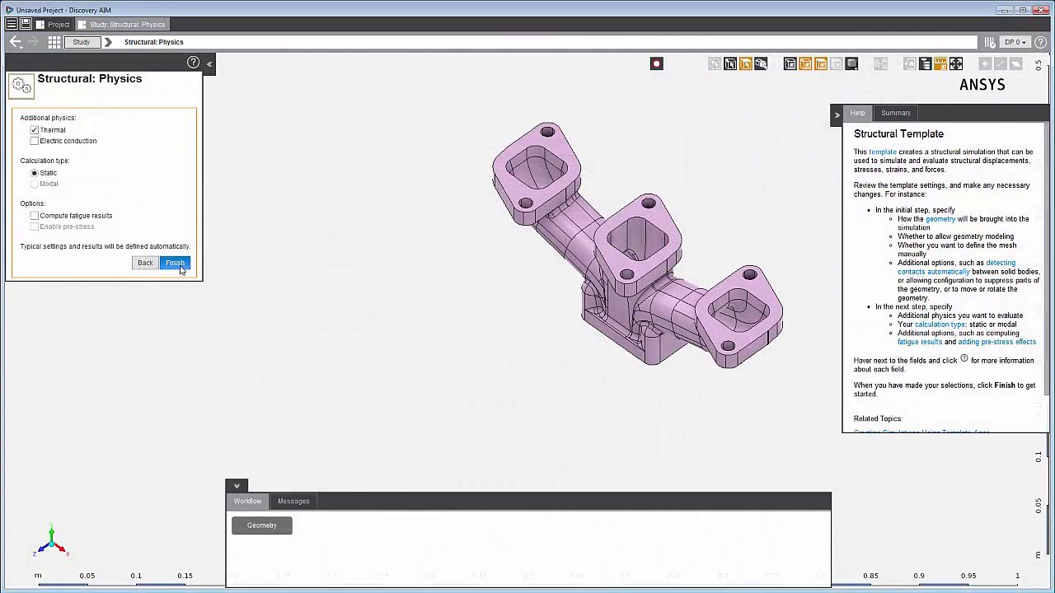
left_click(175, 262)
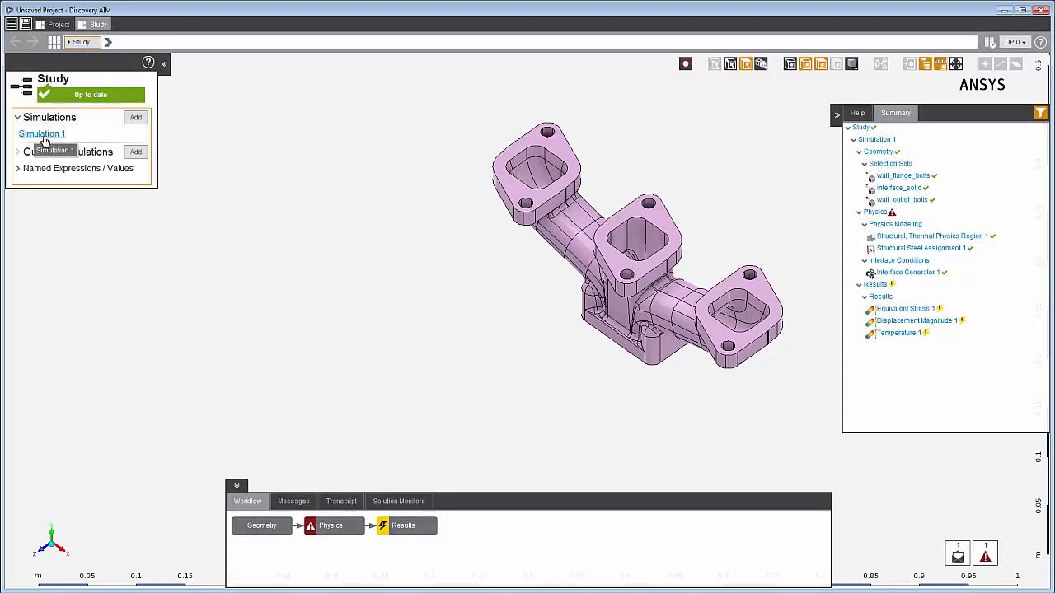
Show Simulation 1's overview with its geometry, physics and results tasks.
left_click(41, 134)
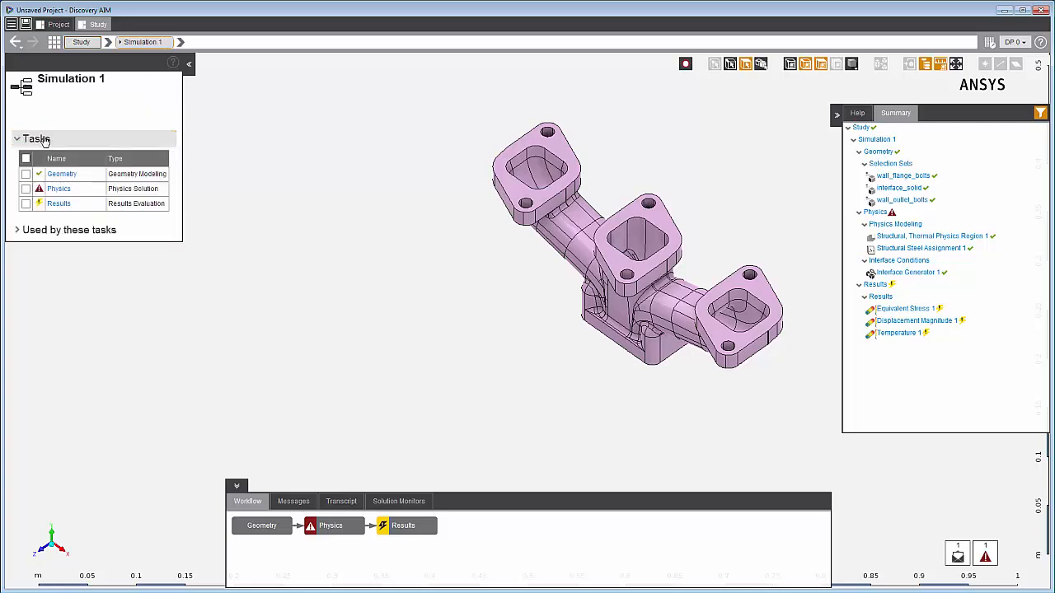
mouse_move(114, 254)
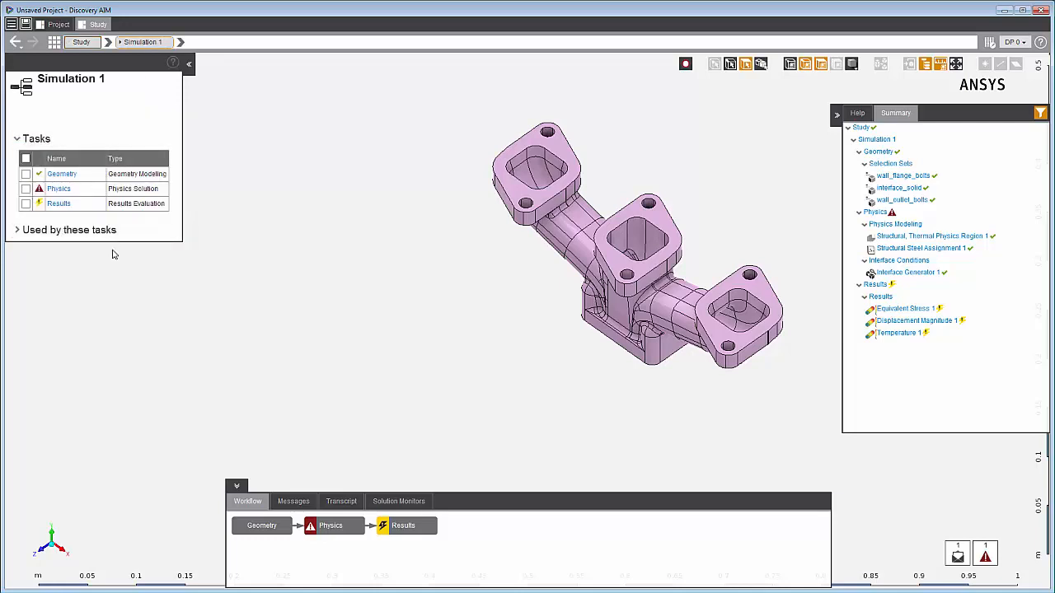
mouse_move(122, 269)
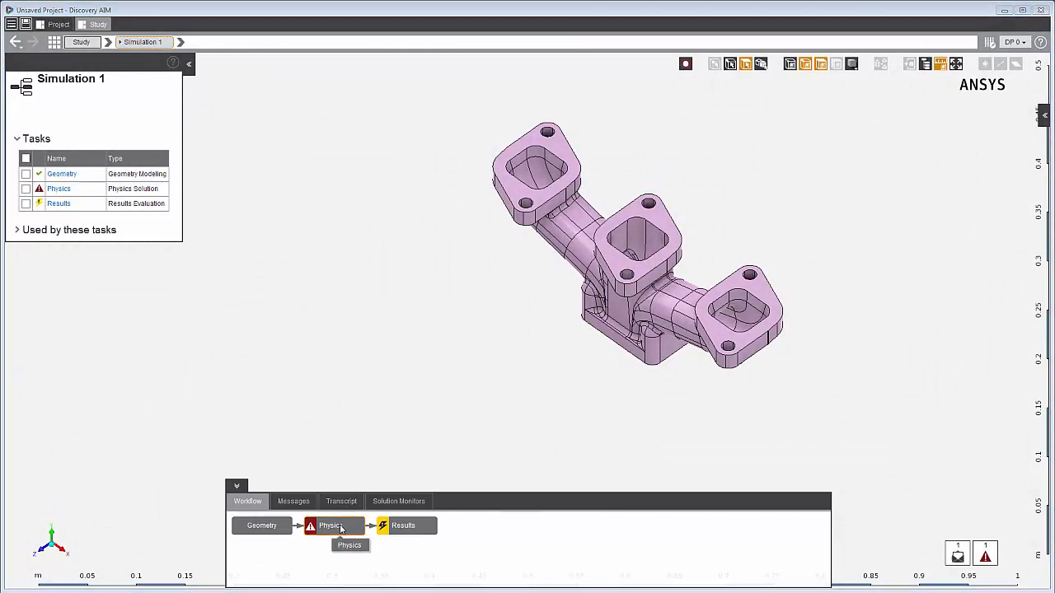
Show the Physics task settings, collapse Solver Options and bring up context help.
left_click(329, 526)
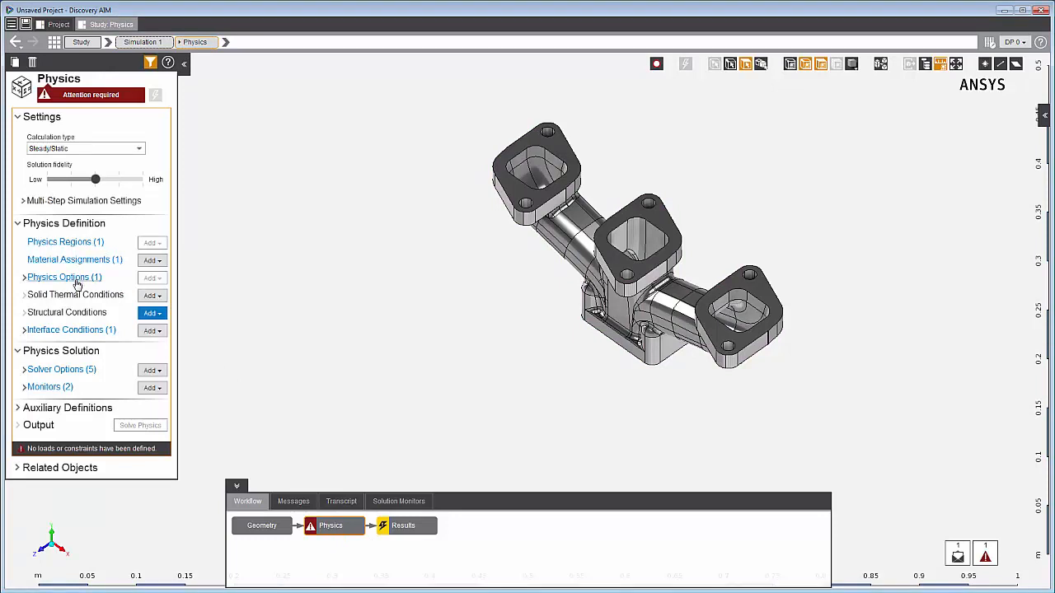
mouse_move(33, 369)
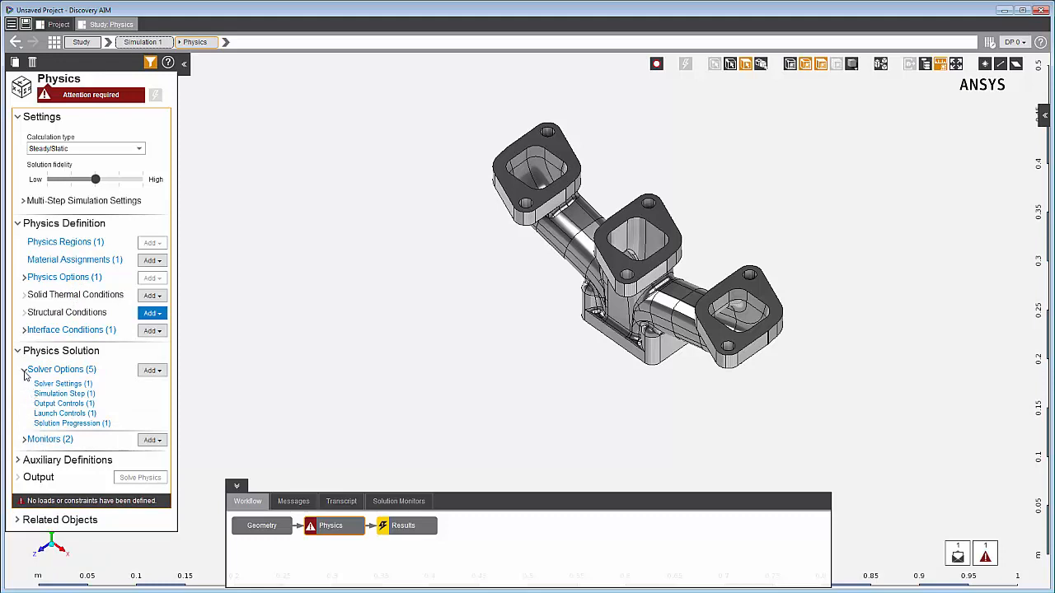
left_click(27, 369)
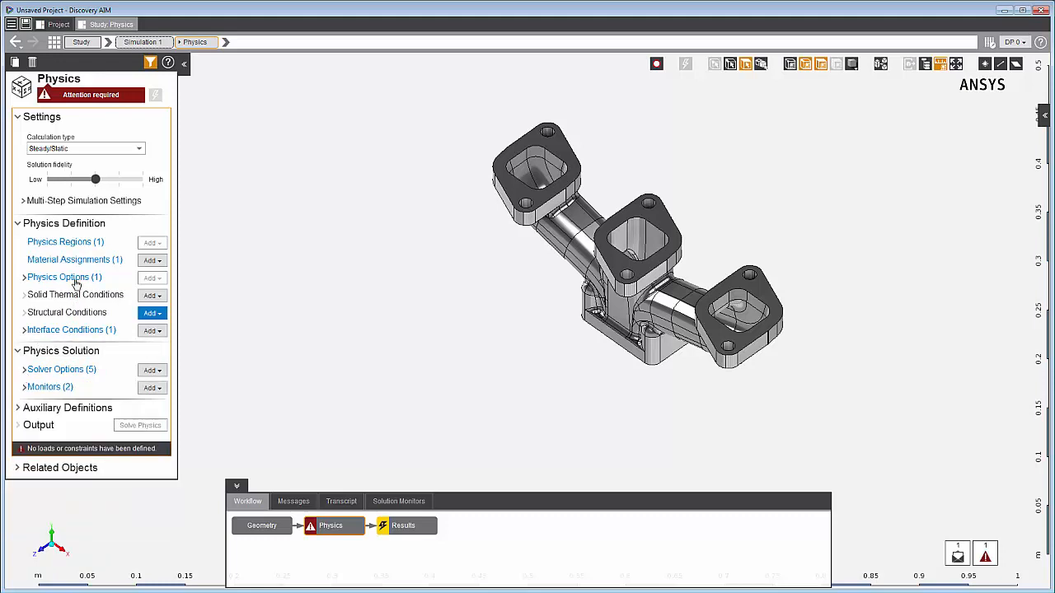
mouse_move(122, 158)
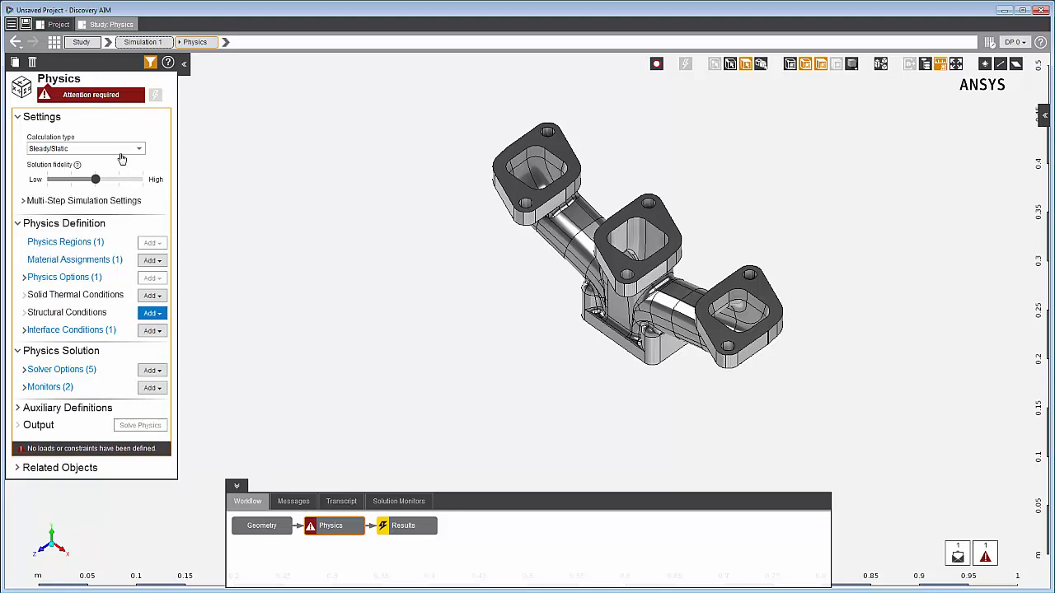
mouse_move(82, 148)
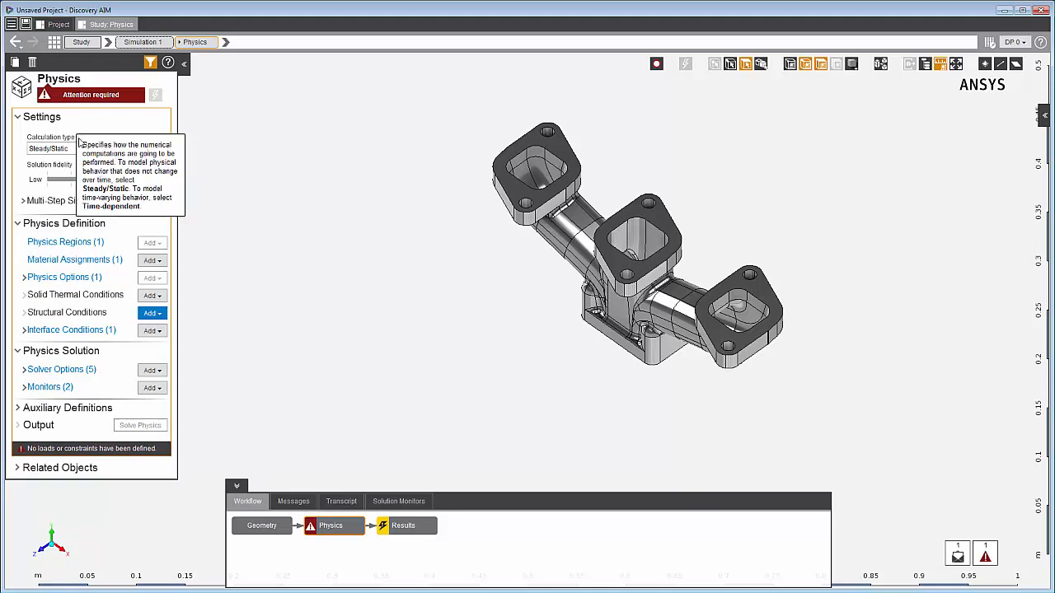
mouse_move(168, 62)
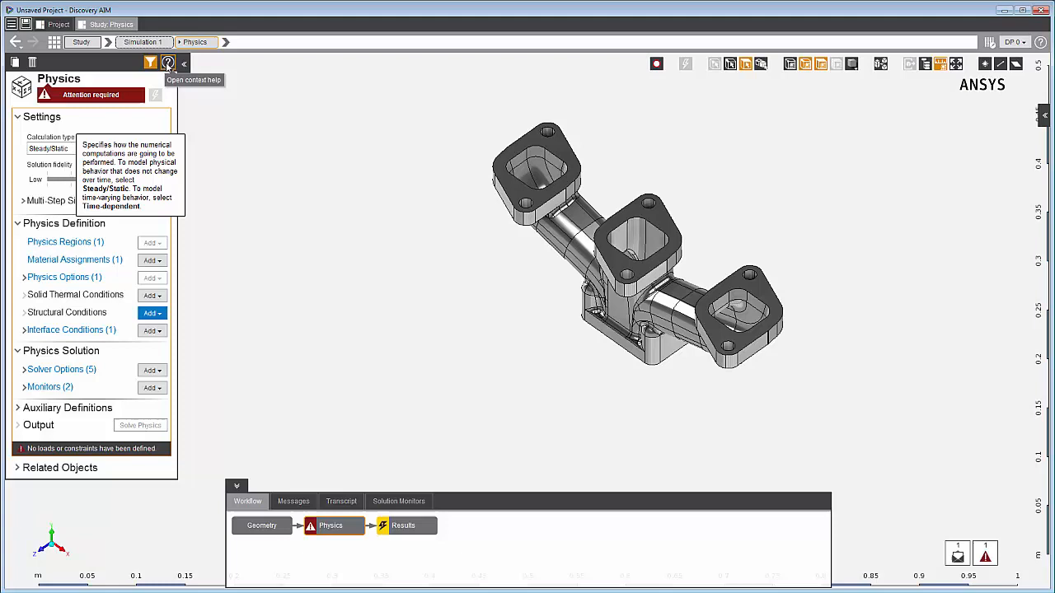
left_click(168, 63)
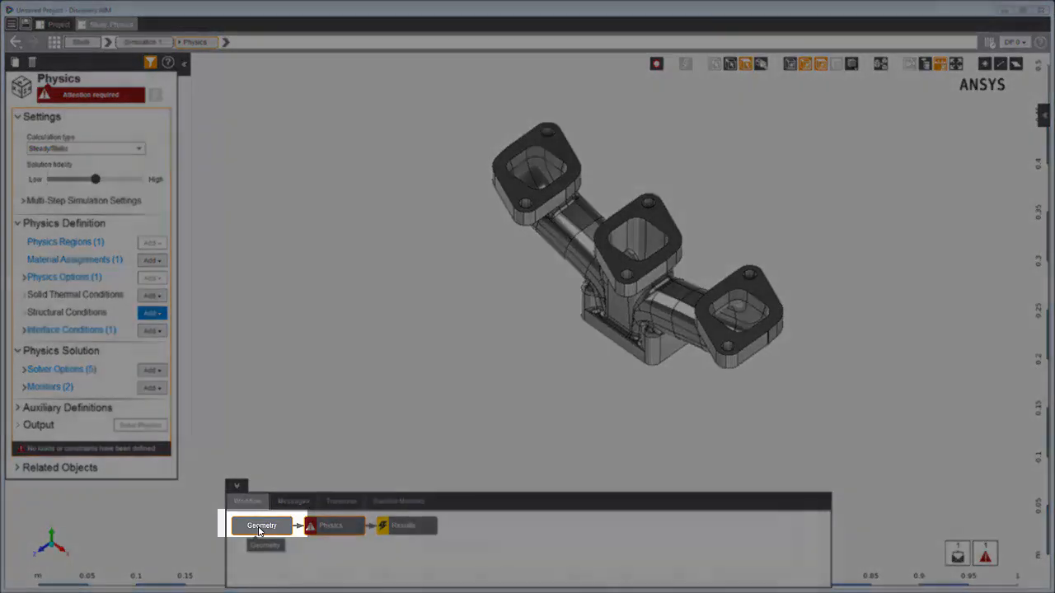
Visit the geometry editor from the Geometry task and close it to return to the workflow.
left_click(262, 525)
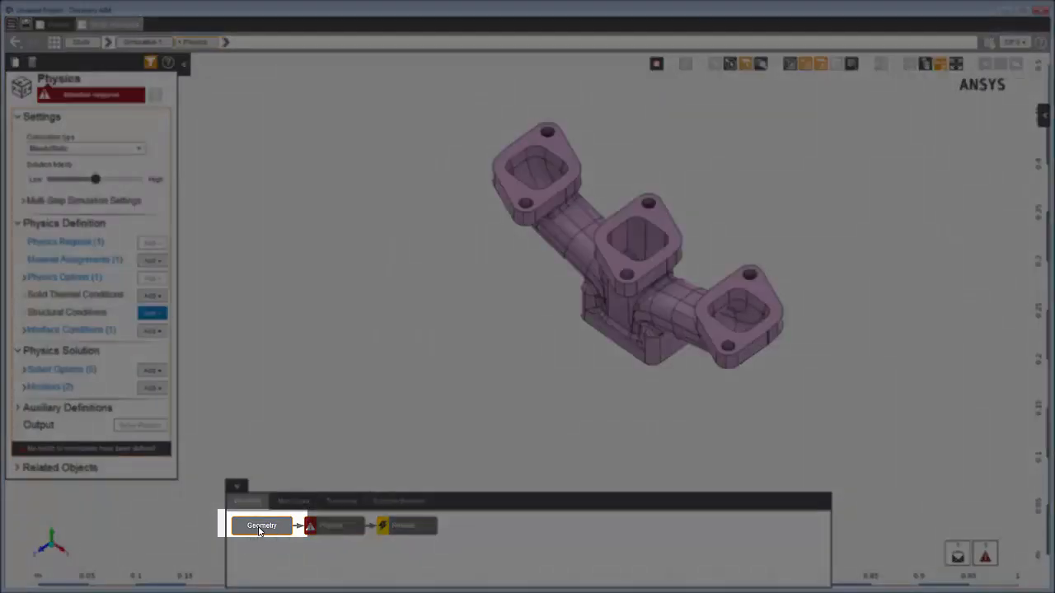
left_click(261, 524)
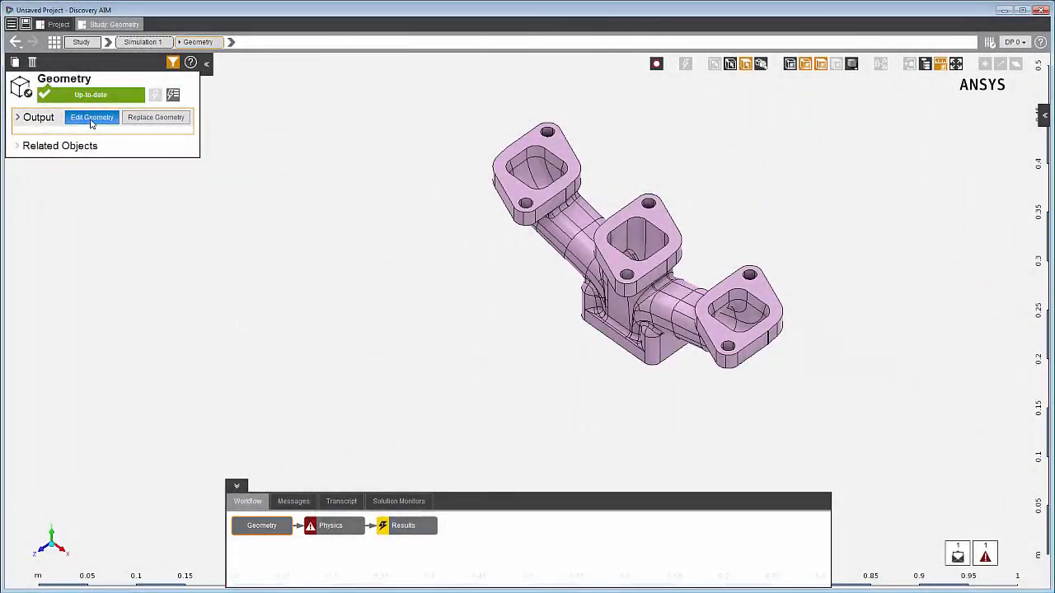
left_click(93, 117)
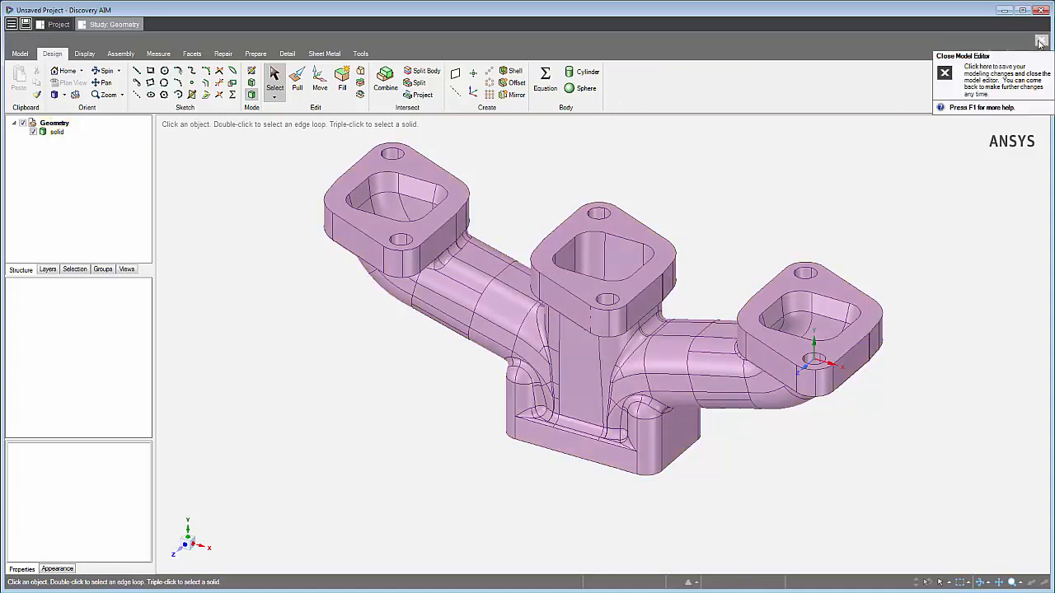
left_click(944, 73)
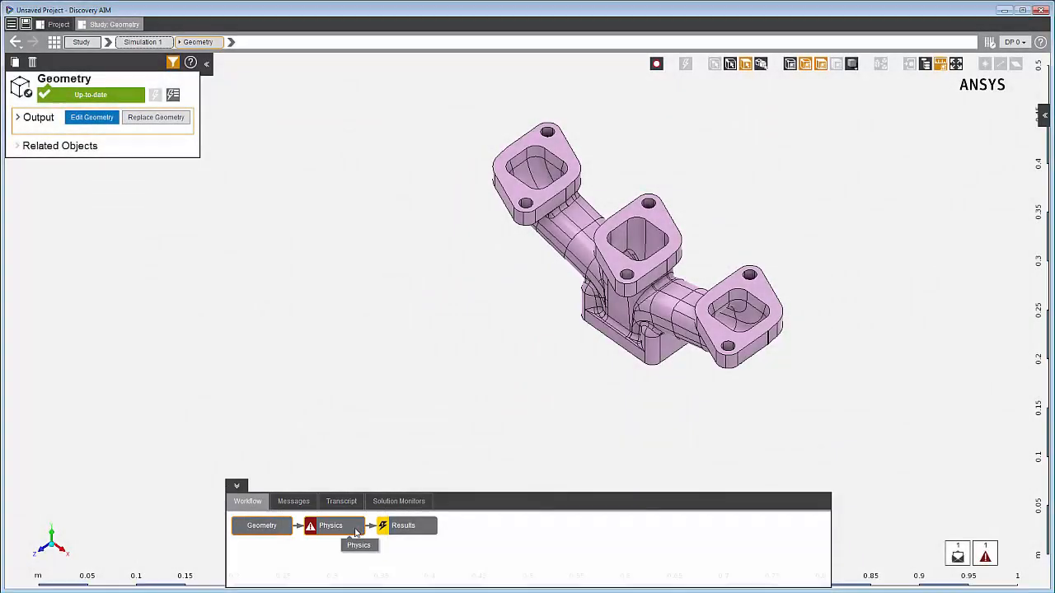
Try solution fidelity at minimum and maximum, restore it to medium, and show Physics Region 1.
left_click(330, 524)
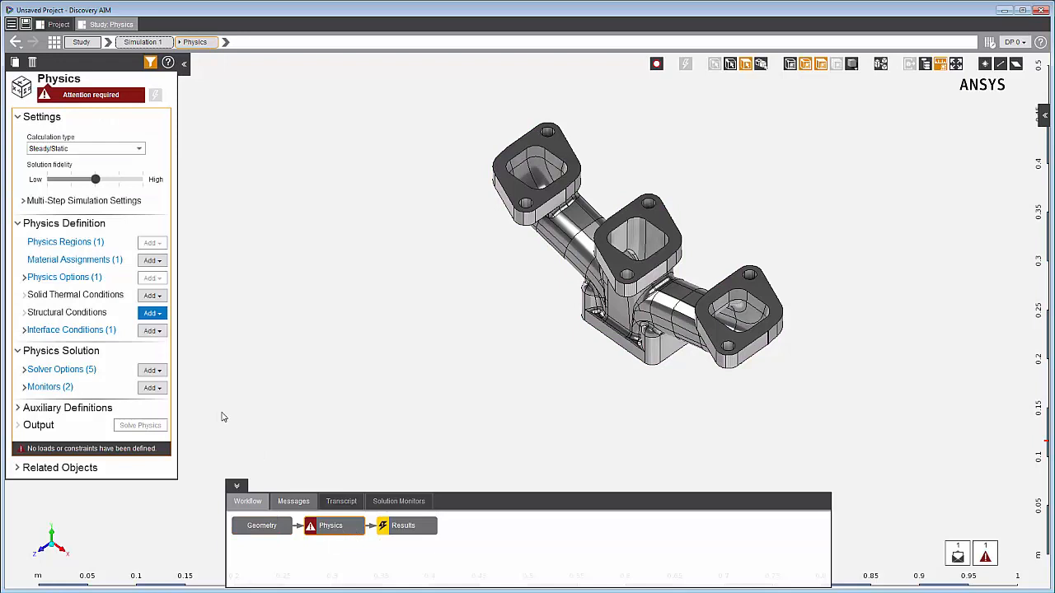
mouse_move(66, 240)
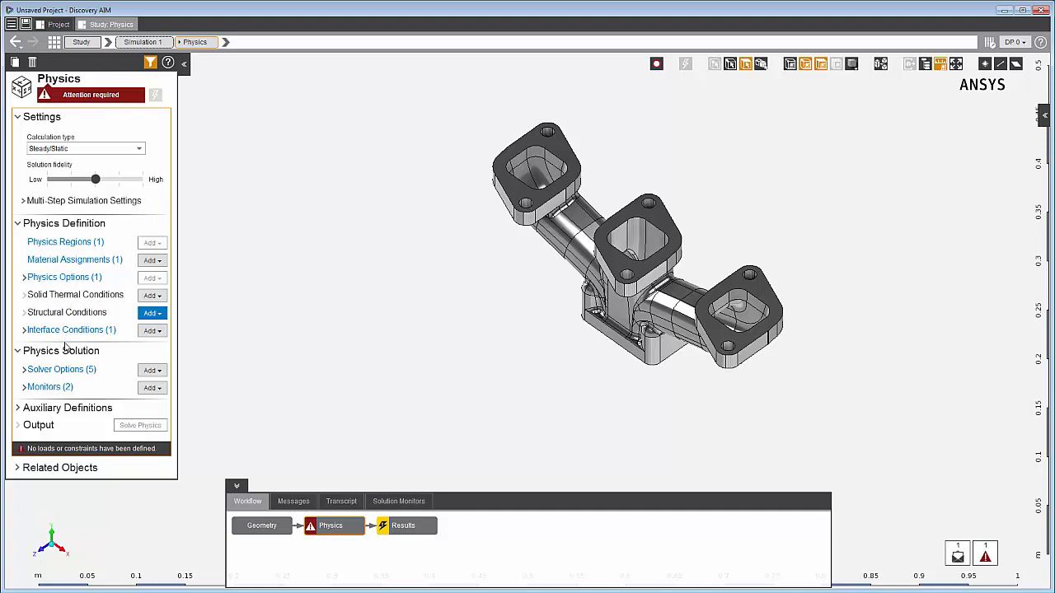
mouse_move(178, 189)
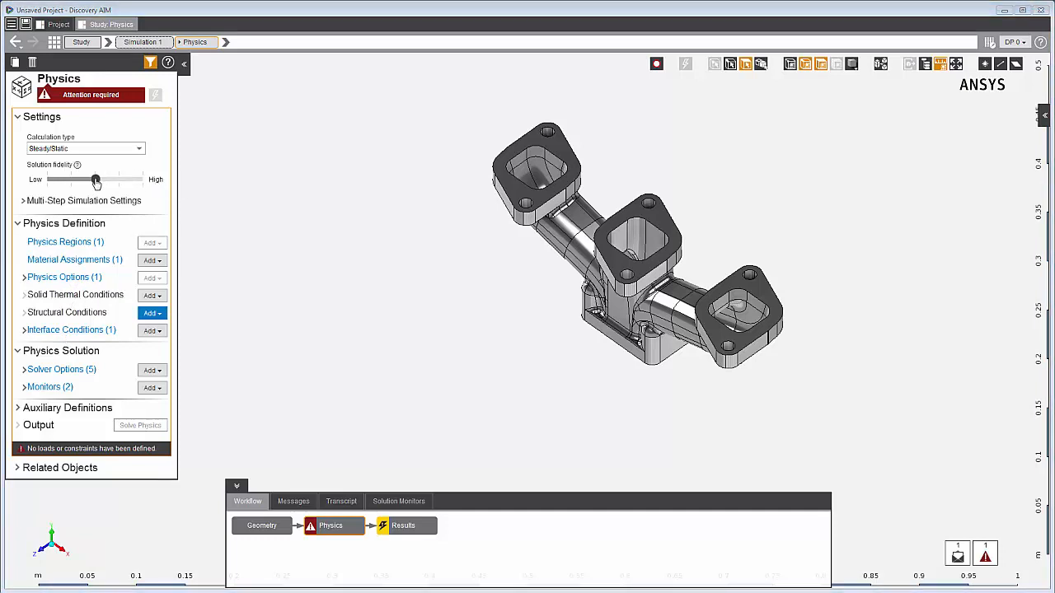
left_click_drag(96, 180, 48, 180)
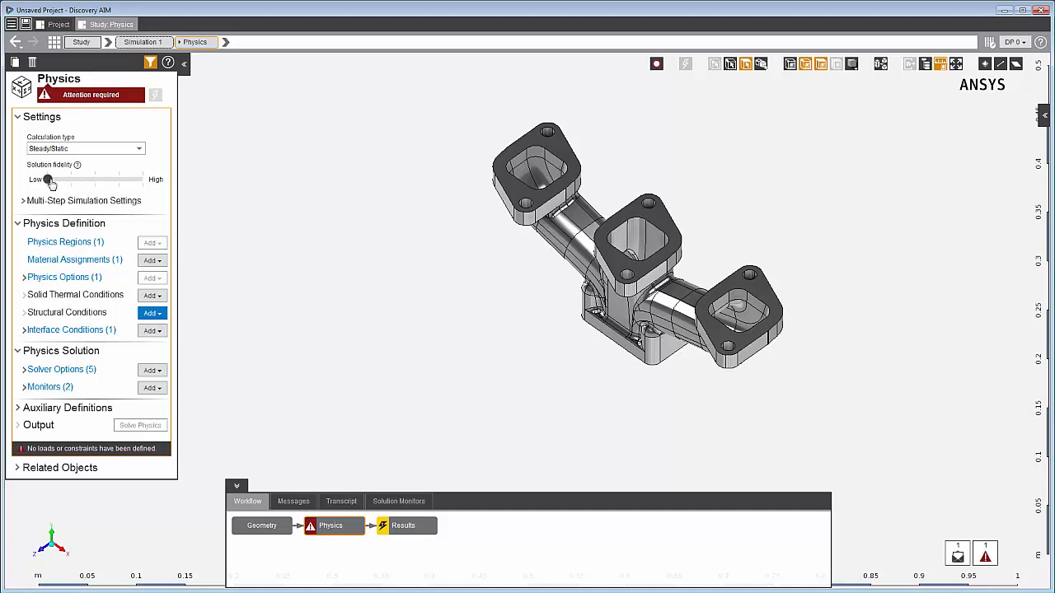
left_click_drag(48, 179, 119, 180)
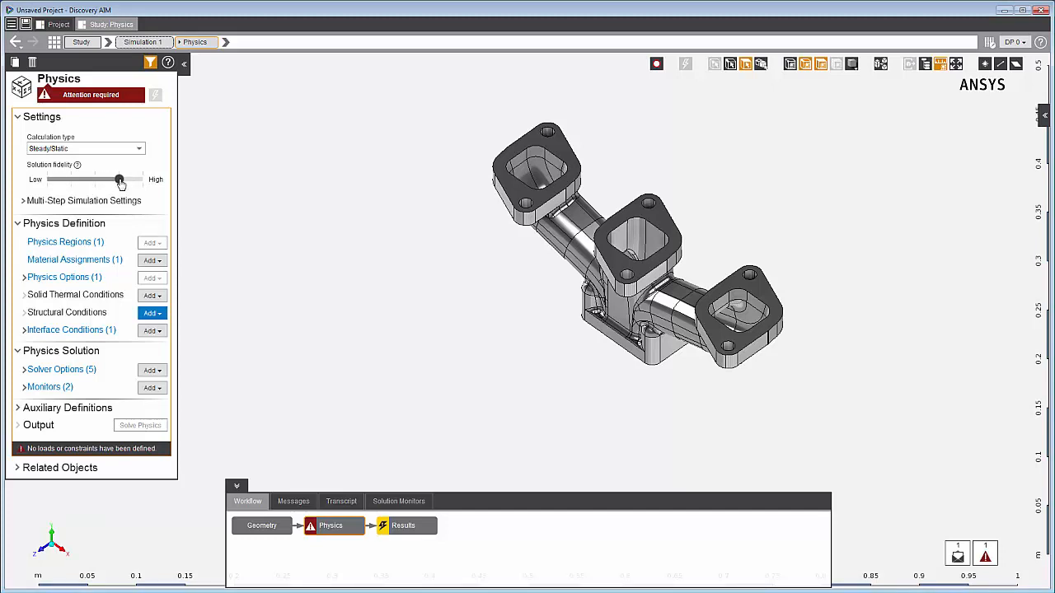
left_click_drag(118, 180, 145, 179)
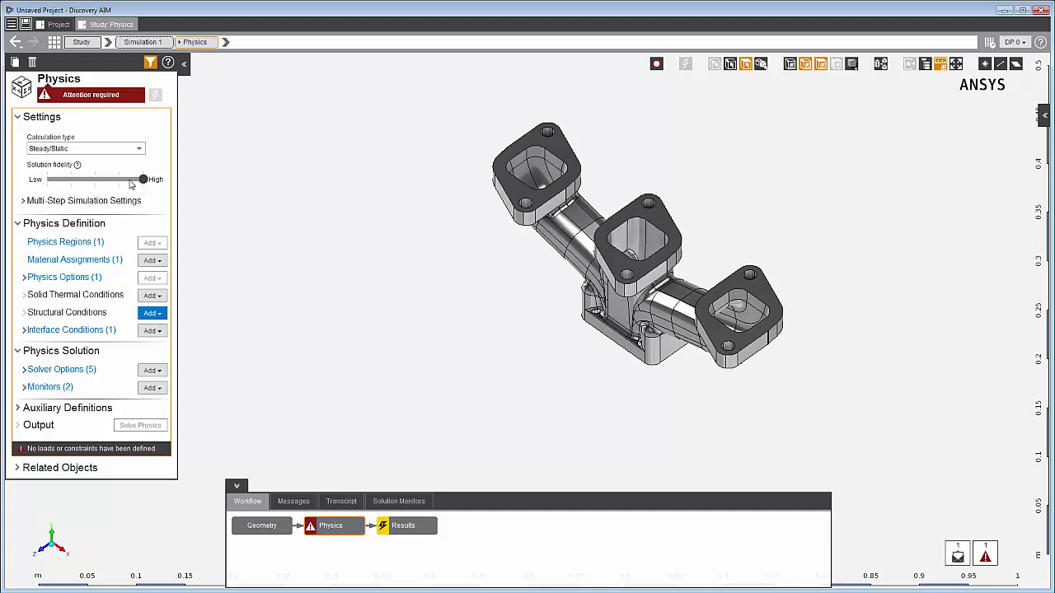
left_click_drag(144, 178, 96, 178)
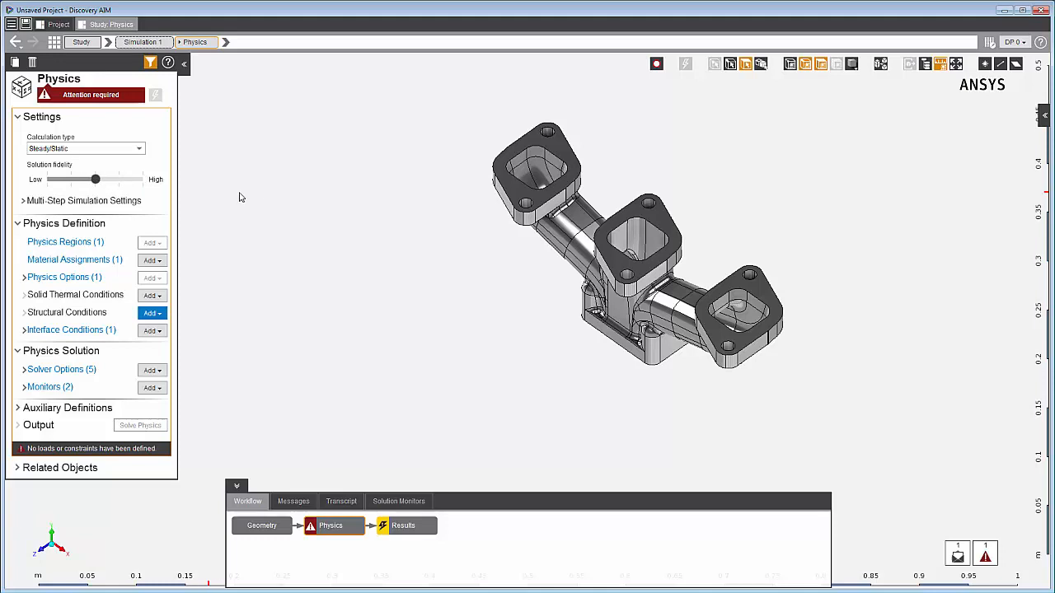
left_click(64, 241)
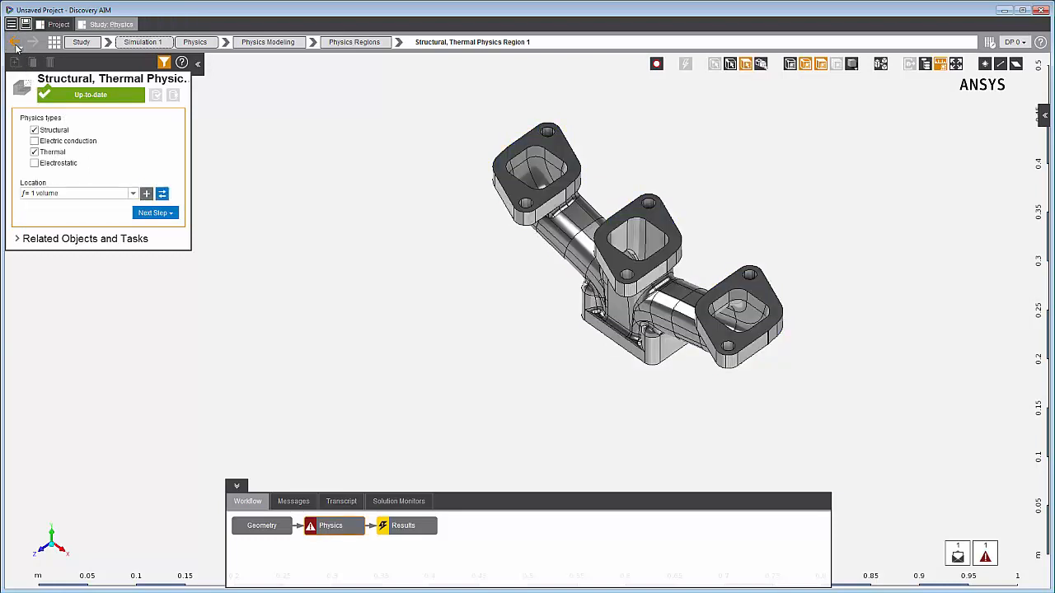
Return to the physics overview and list the Attention required messages about missing loads.
left_click(13, 43)
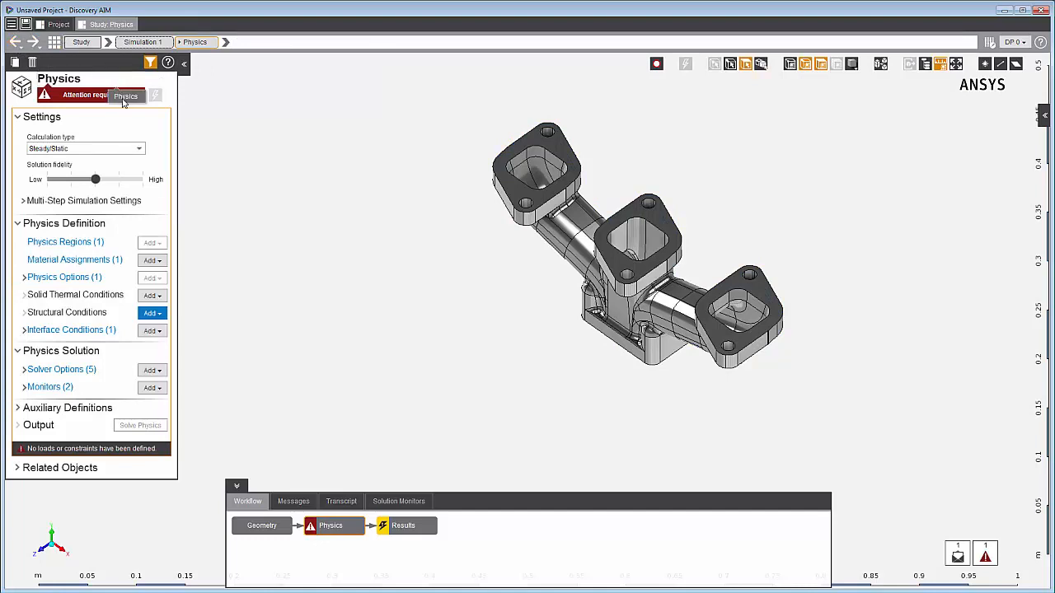
mouse_move(91, 94)
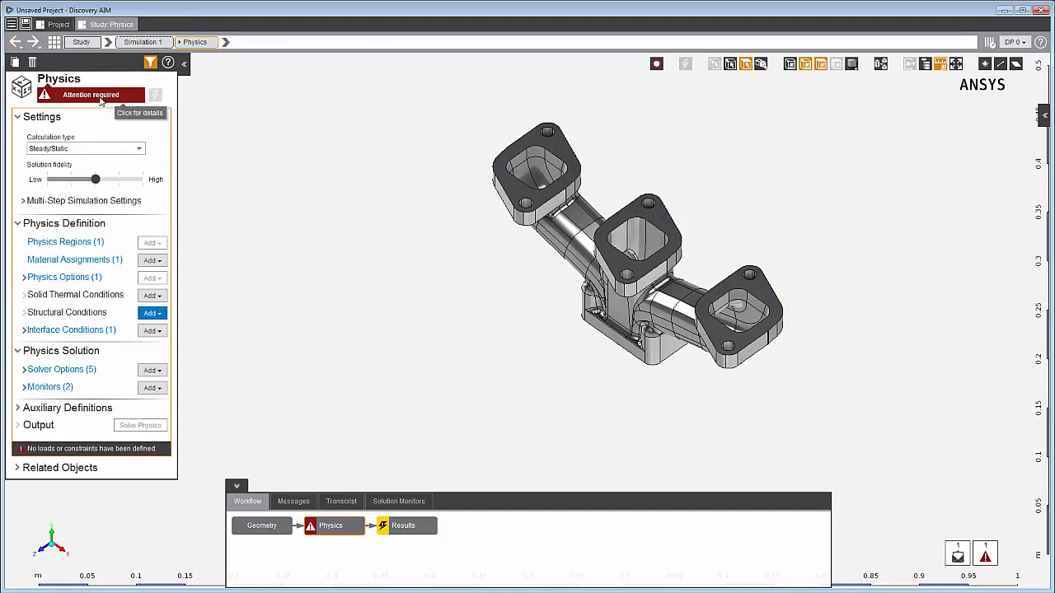
left_click(293, 501)
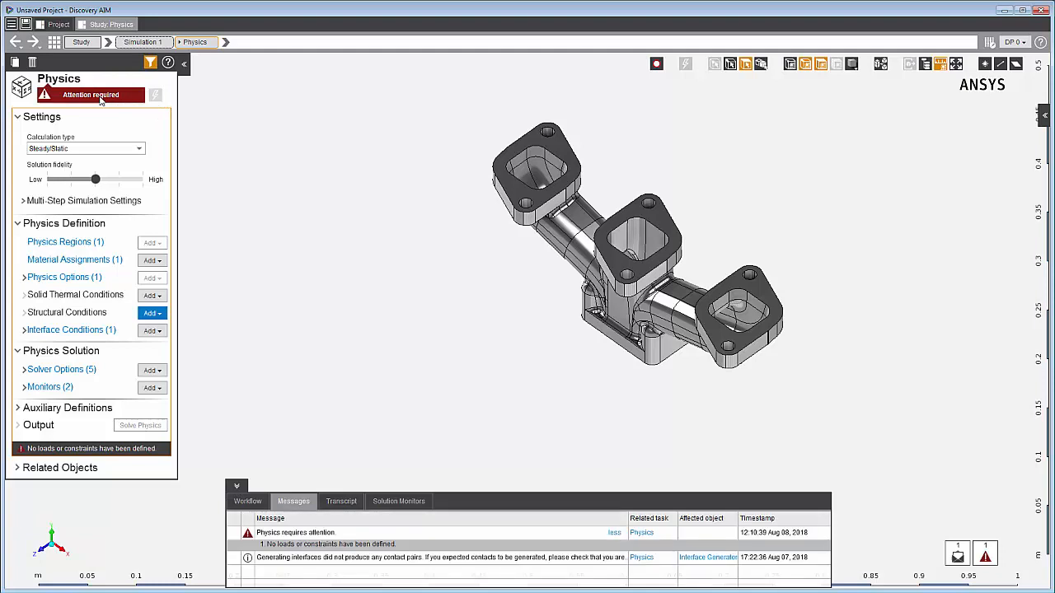
mouse_move(323, 358)
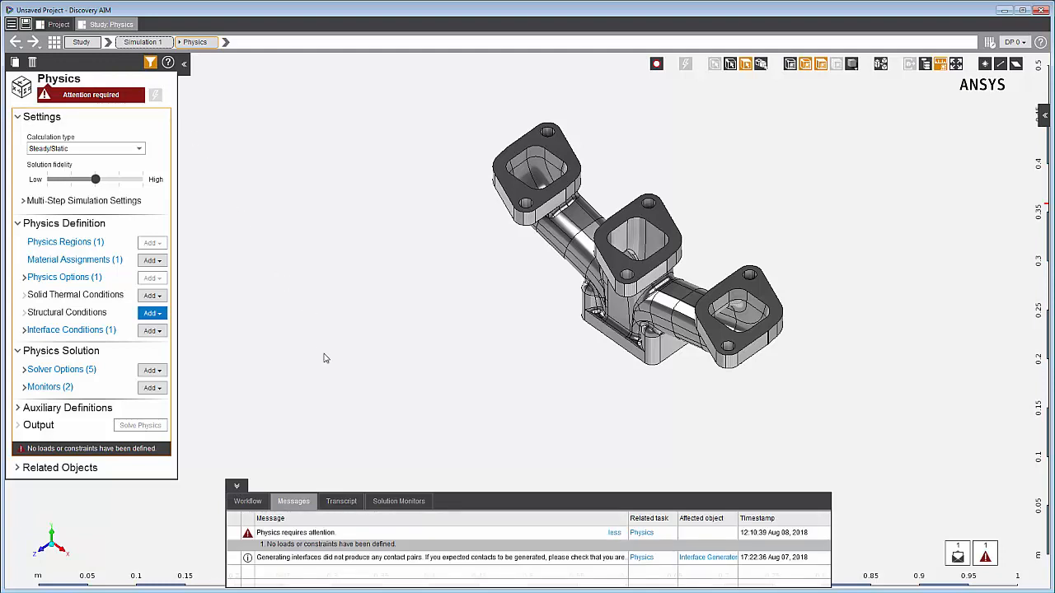
mouse_move(420, 557)
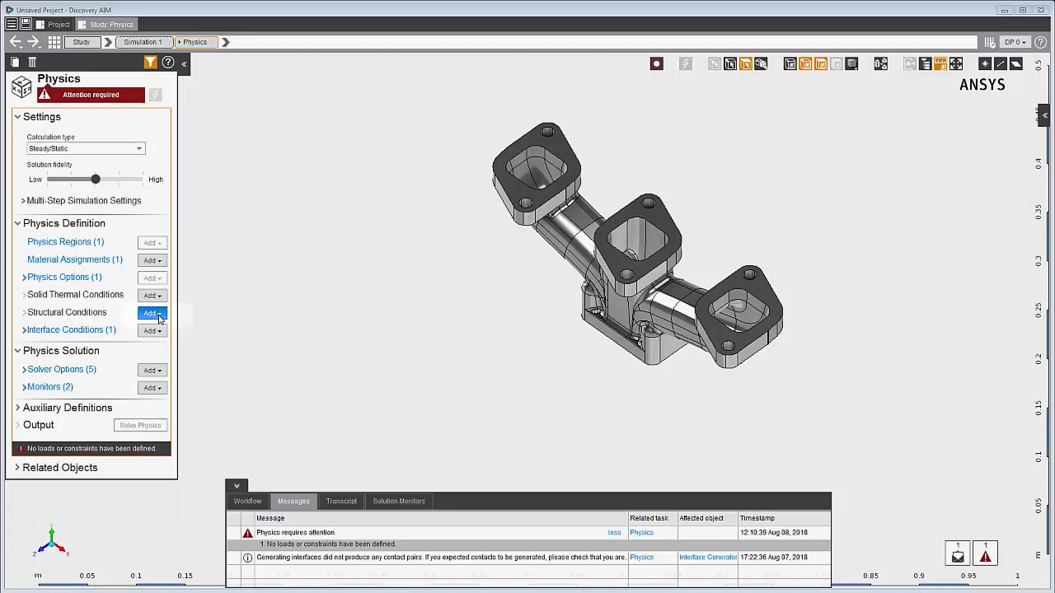
Add fixed Support 1 on the three outlet flange faces and the bottom mounting flange face.
left_click(151, 313)
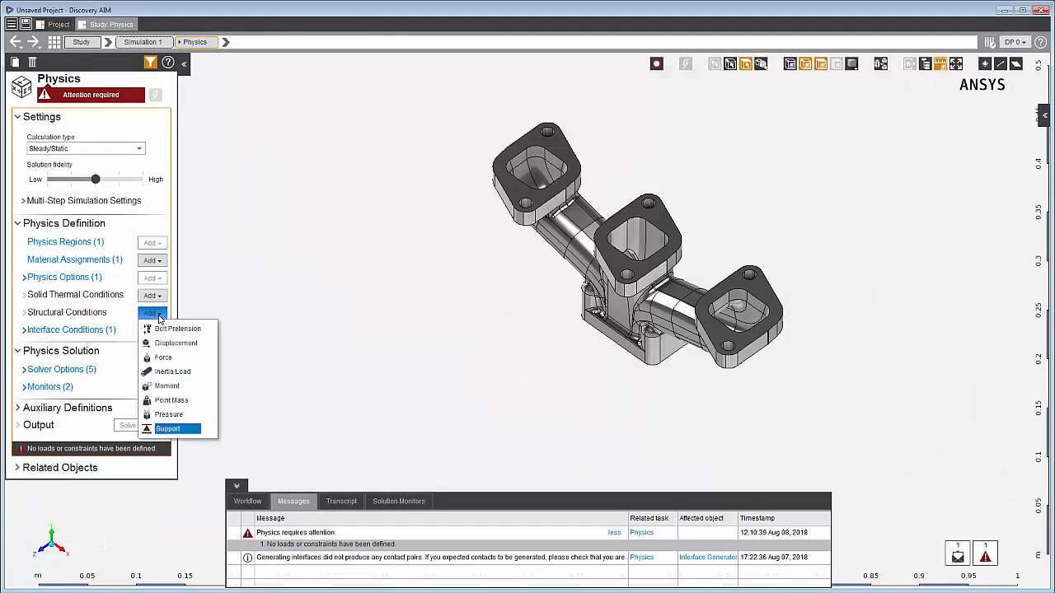
mouse_move(175, 429)
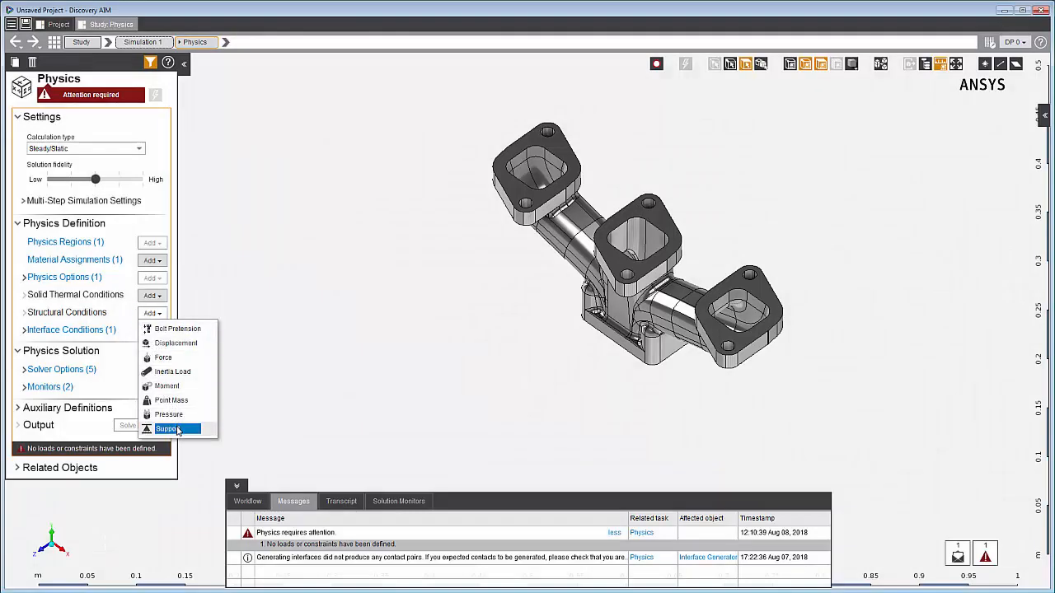
left_click(168, 429)
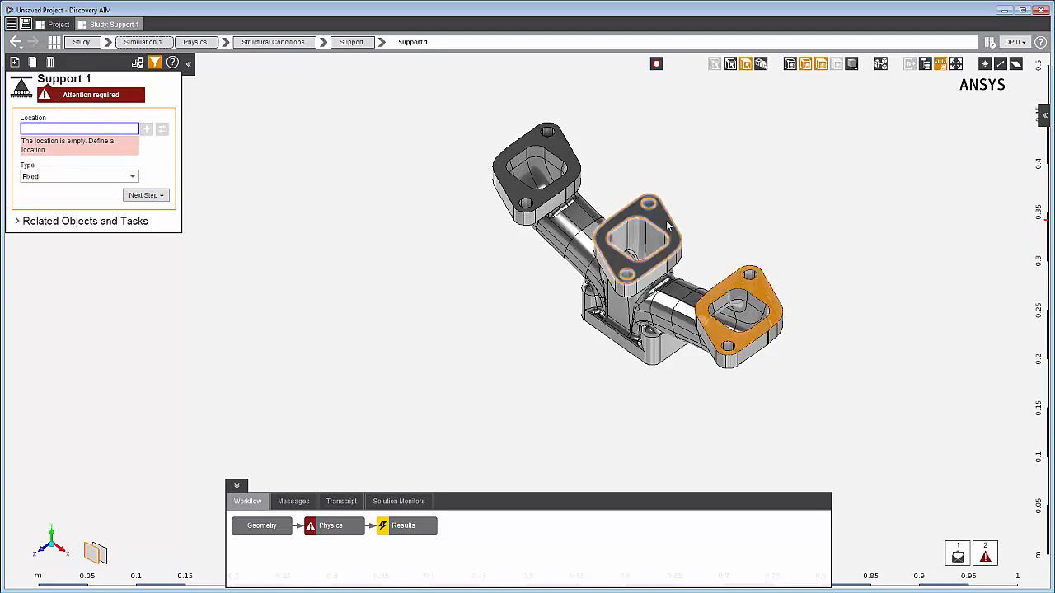
left_click(146, 129)
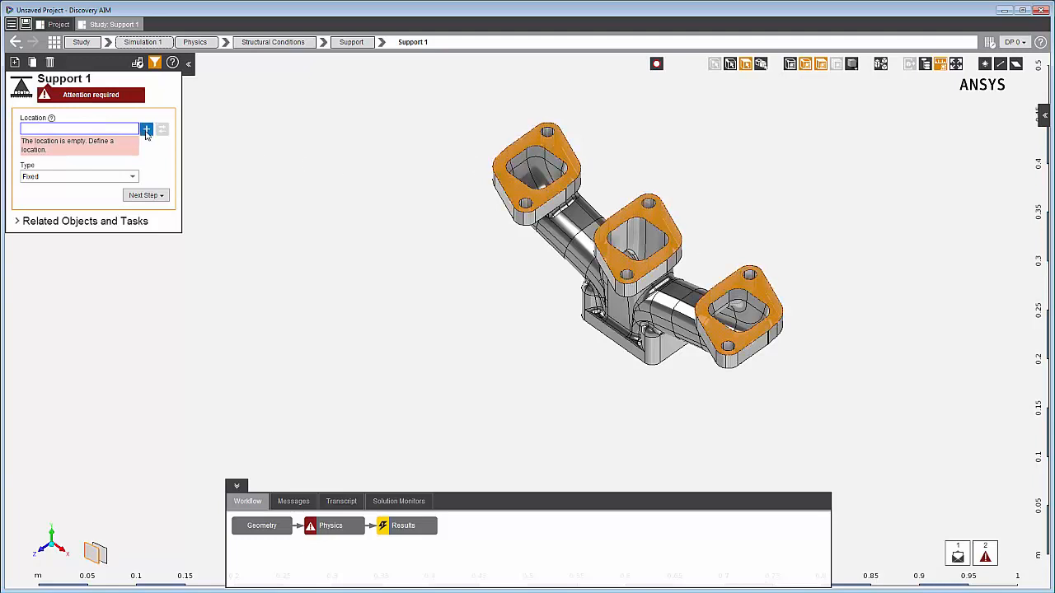
left_click(145, 129)
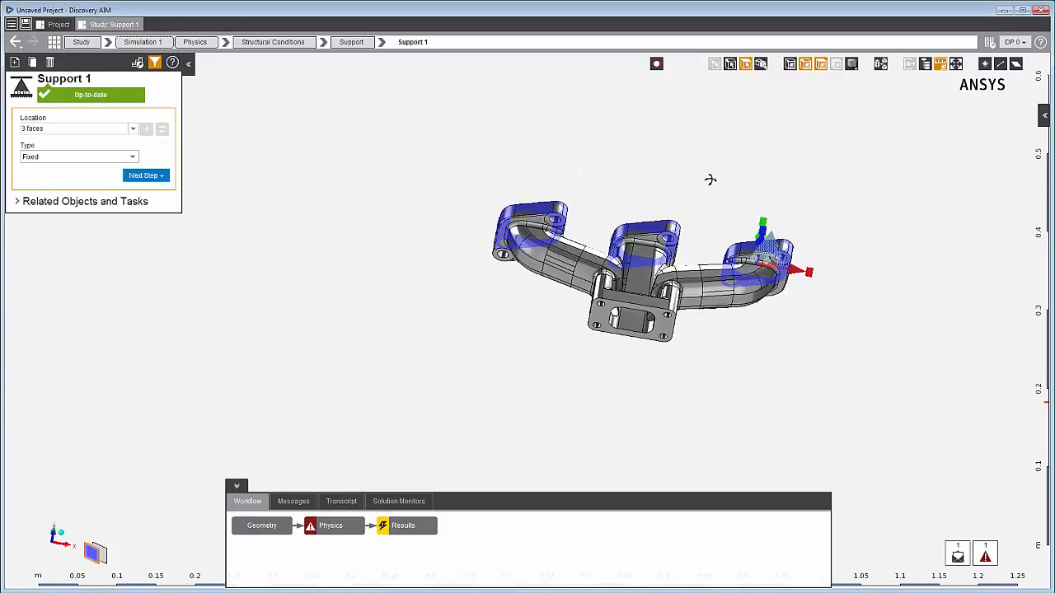
left_click_drag(709, 181, 668, 327)
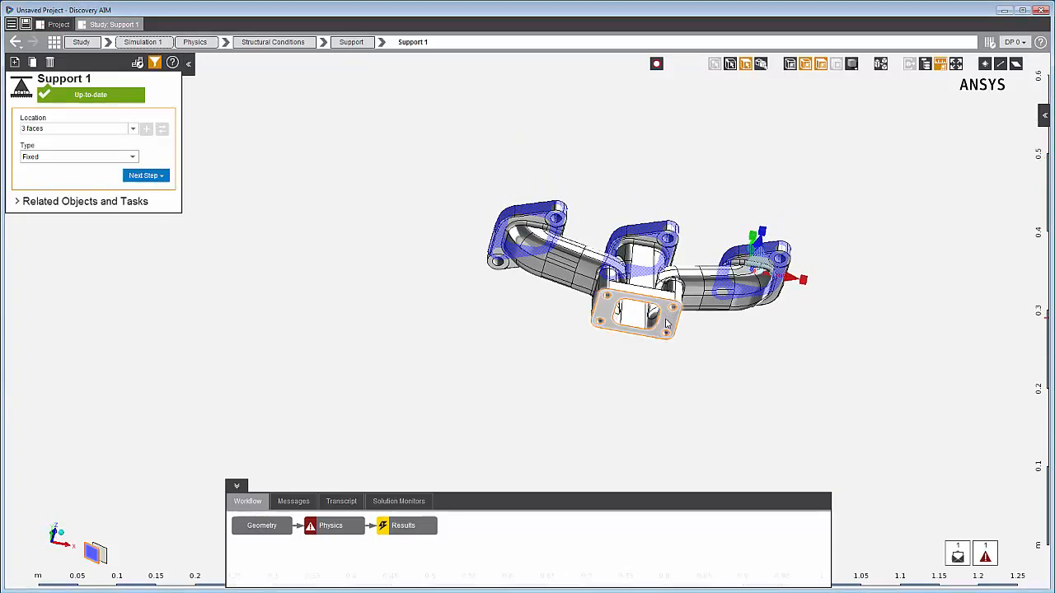
left_click(145, 129)
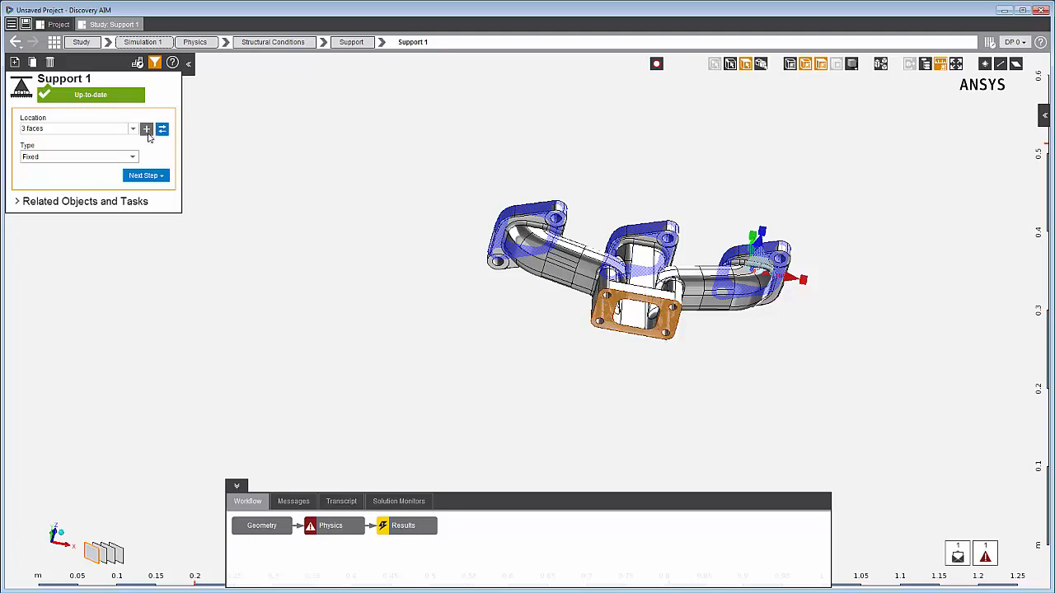
left_click(145, 129)
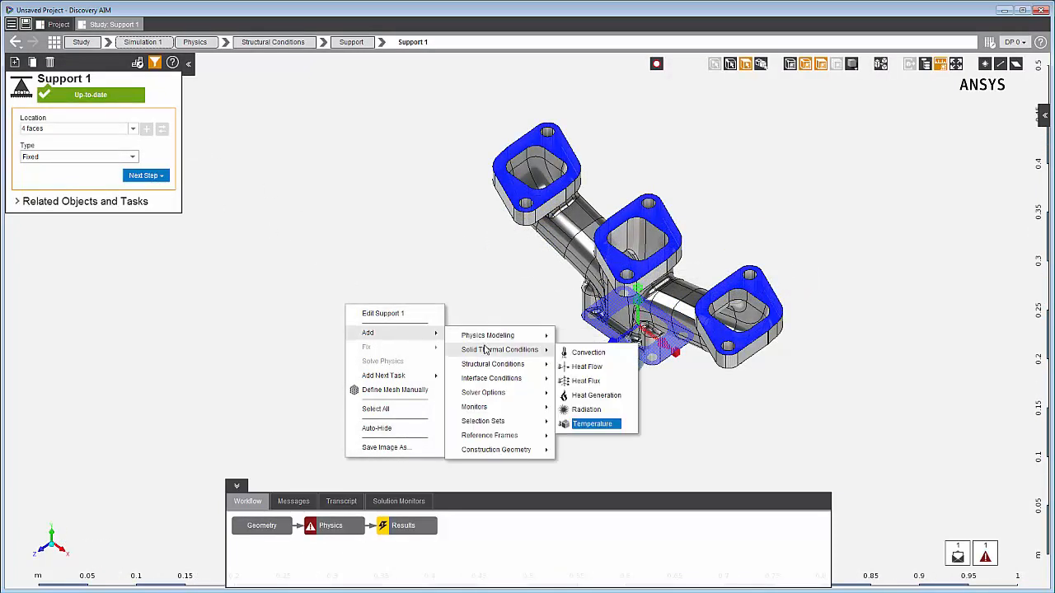
Add Temperature 1 on the interface_solid faces with its value and return to the physics overview.
left_click(594, 424)
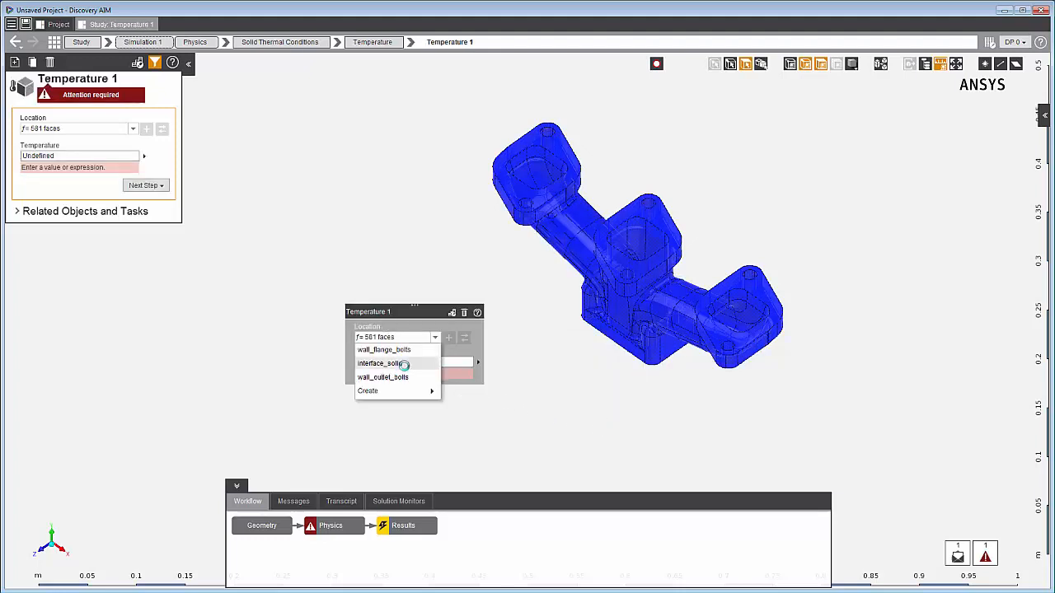
left_click(382, 363)
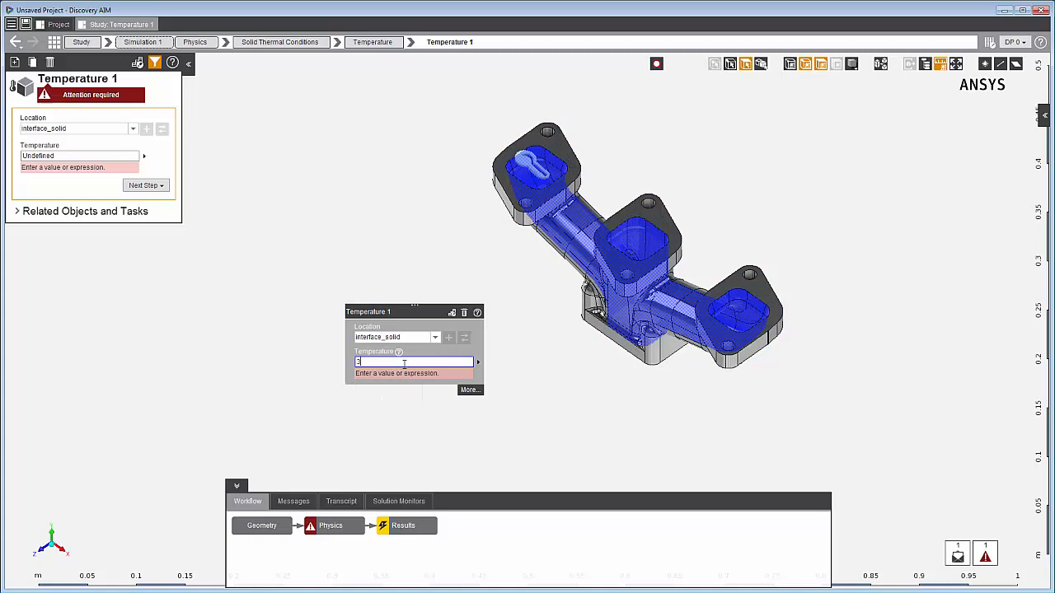
left_click(195, 43)
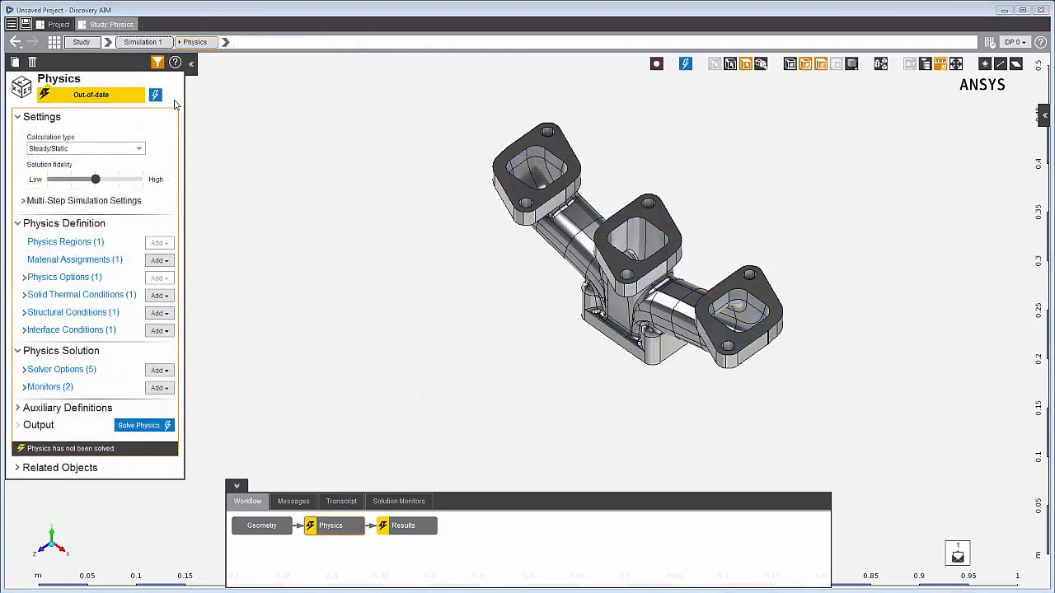
Solve the physics and review the solver transcript until it is up to date.
left_click(155, 94)
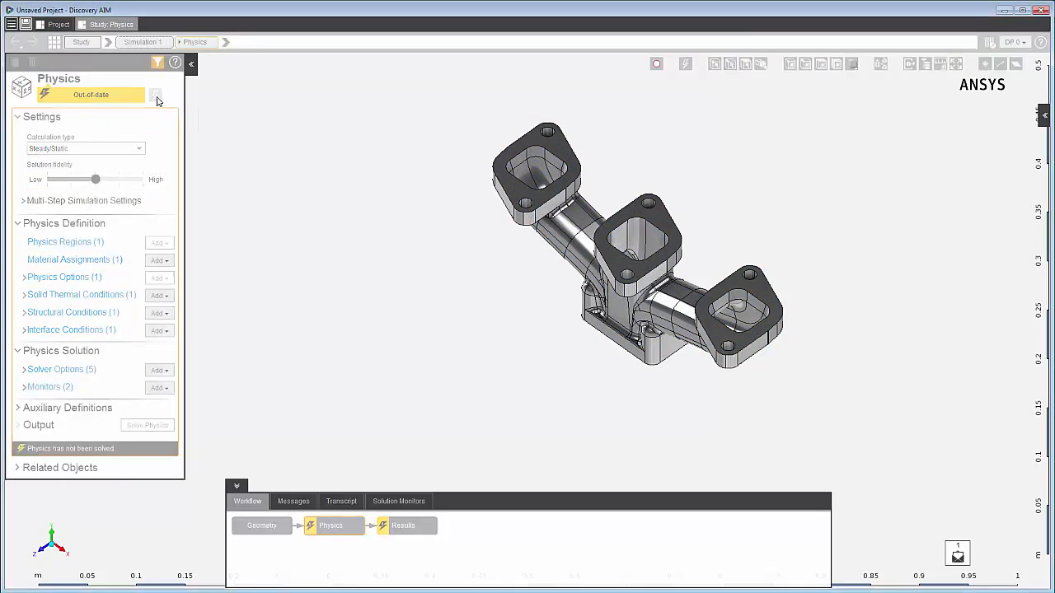
left_click(155, 94)
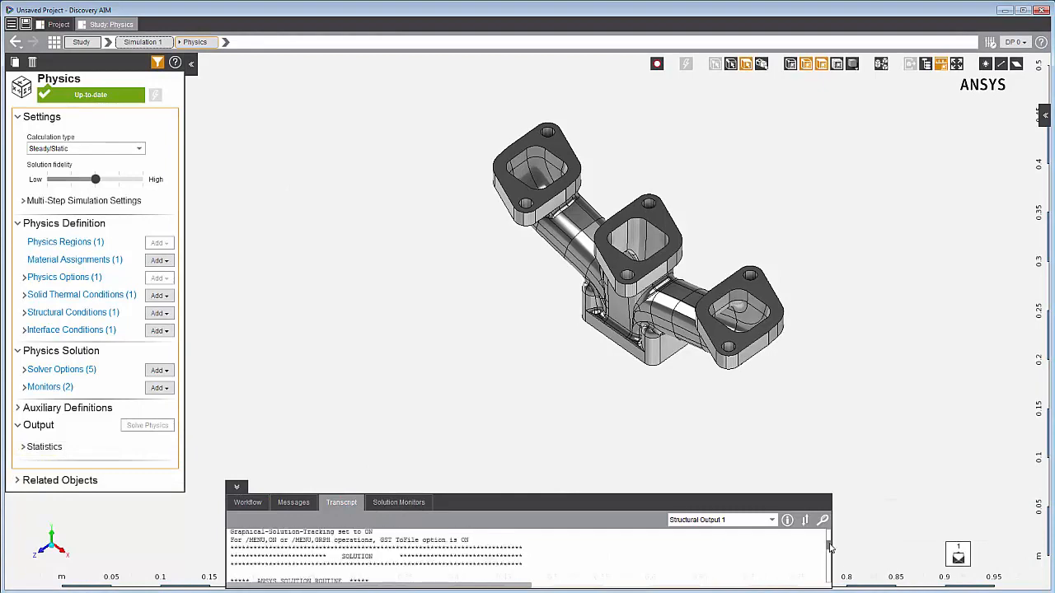
scroll("down", 3)
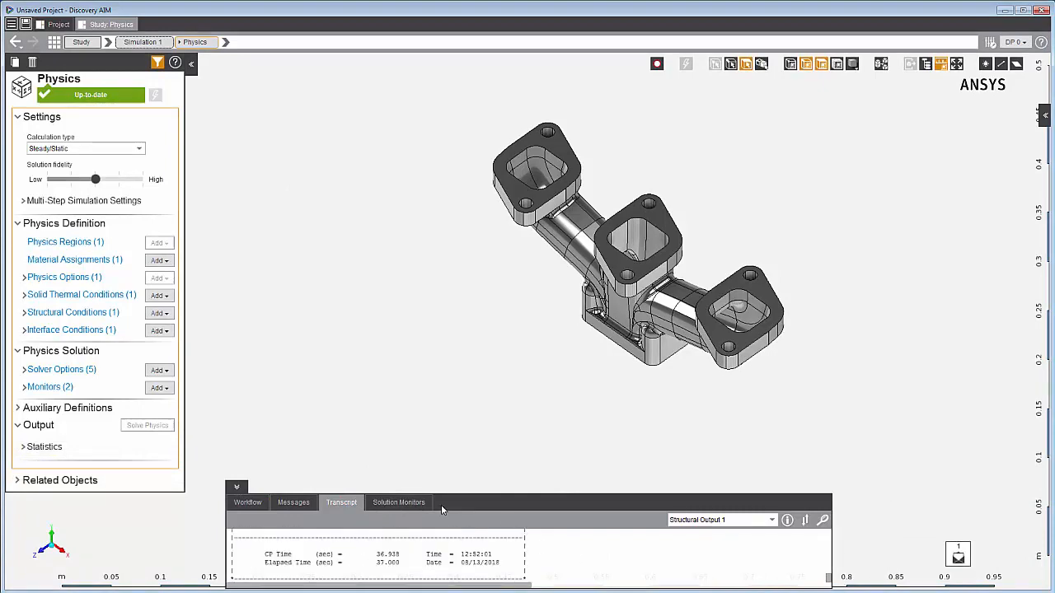
Show the displacement magnitude contour in the Results task and view the manifold from another side.
left_click(247, 501)
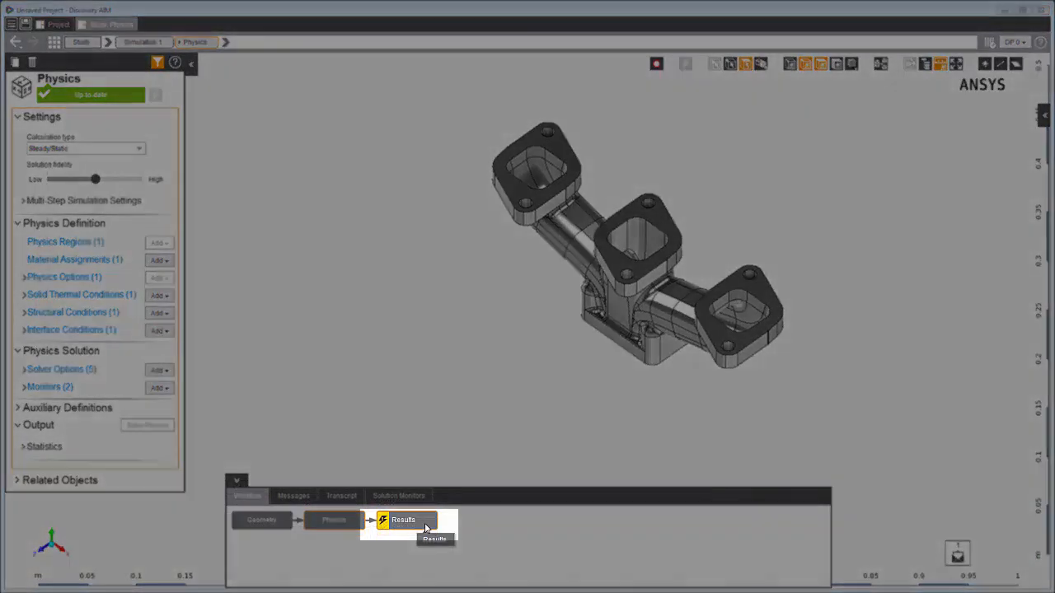
left_click(402, 521)
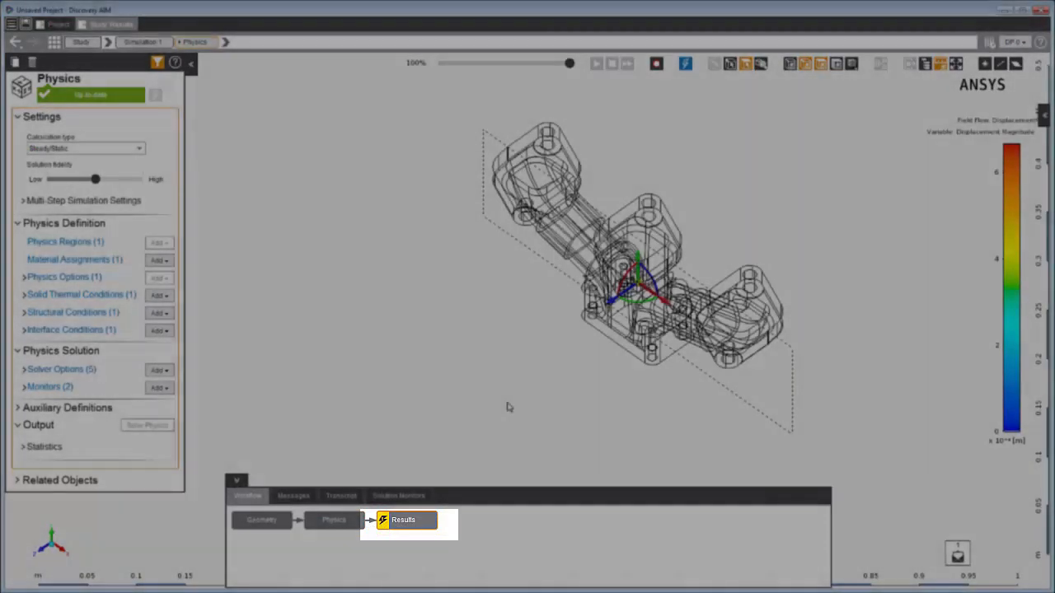
left_click(402, 521)
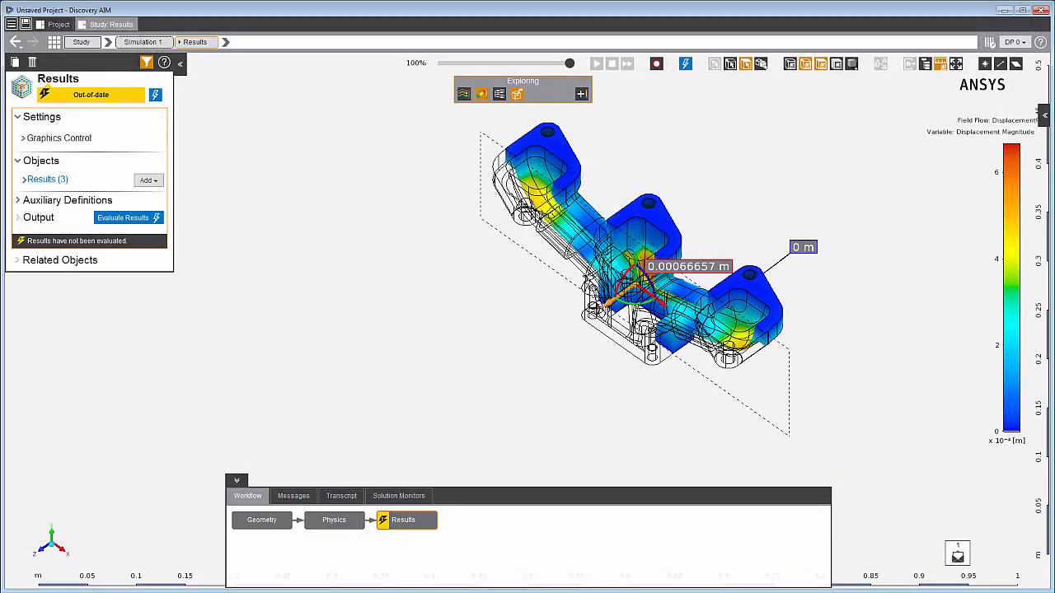
left_click_drag(643, 247, 593, 289)
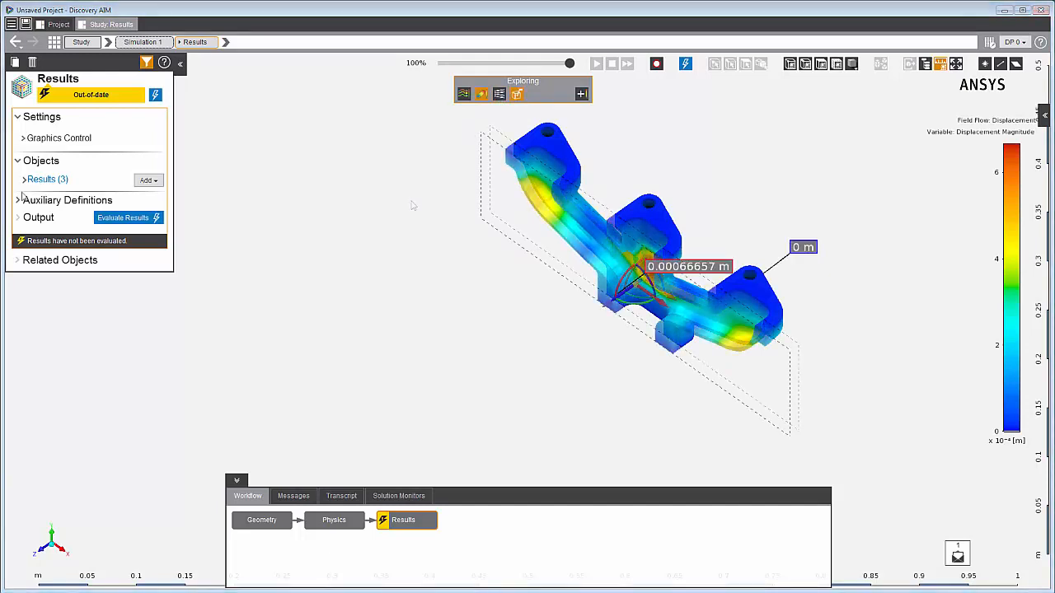
Evaluate the results to produce the equivalent stress, displacement magnitude and temperature contours.
left_click(23, 178)
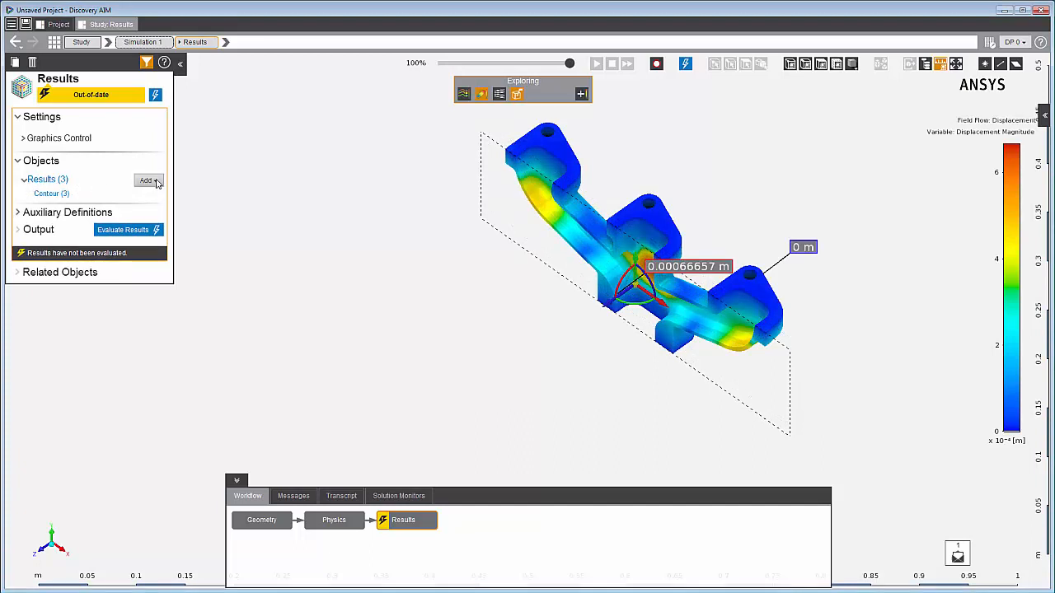
left_click(148, 180)
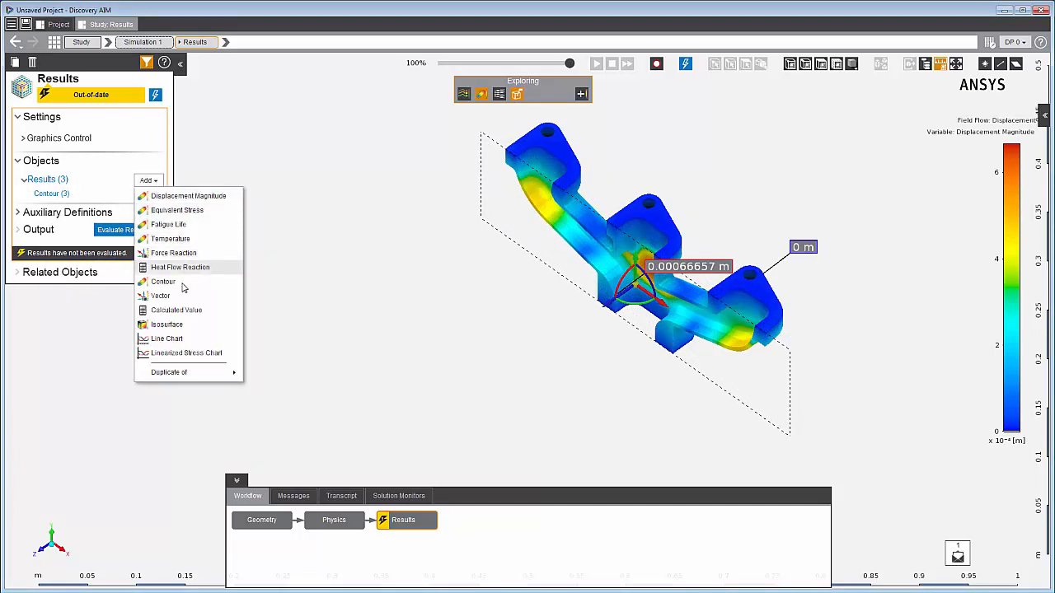
mouse_move(166, 323)
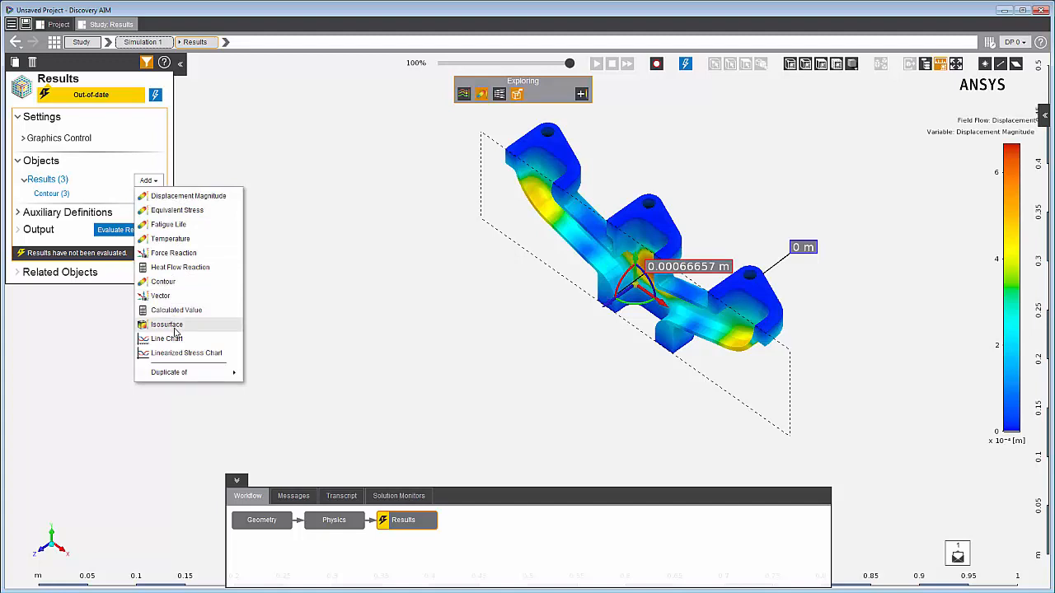
left_click(244, 163)
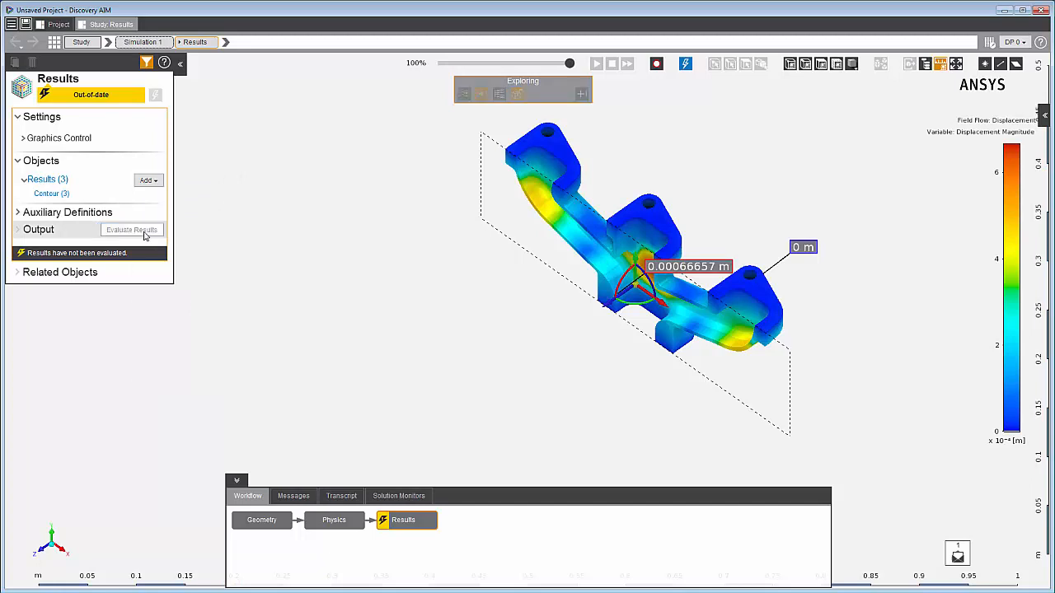
left_click(132, 229)
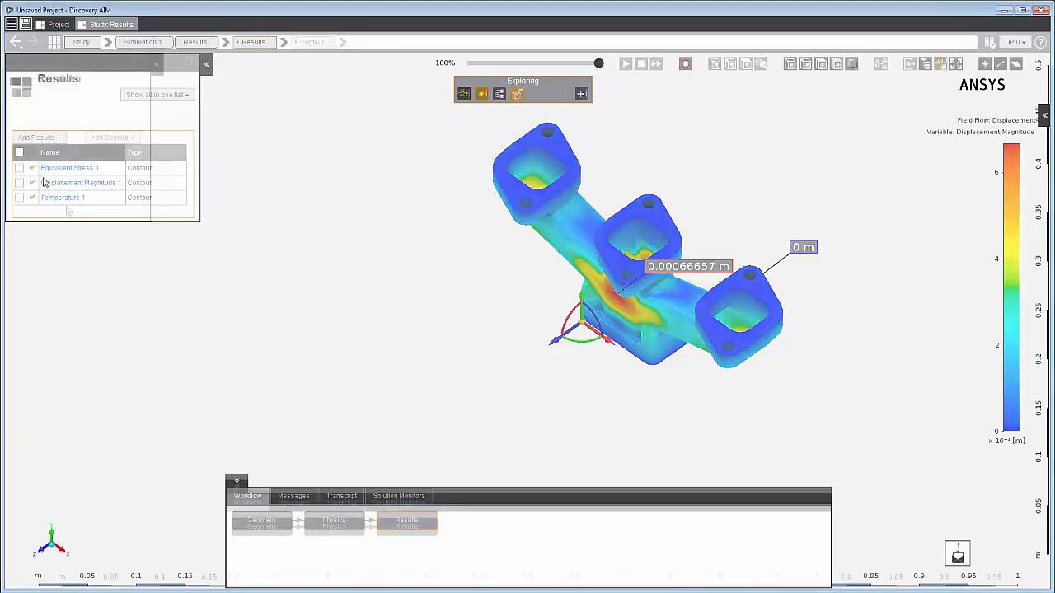
Select the Equivalent Stress, Displacement Magnitude and Temperature contours to display them together.
left_click(69, 169)
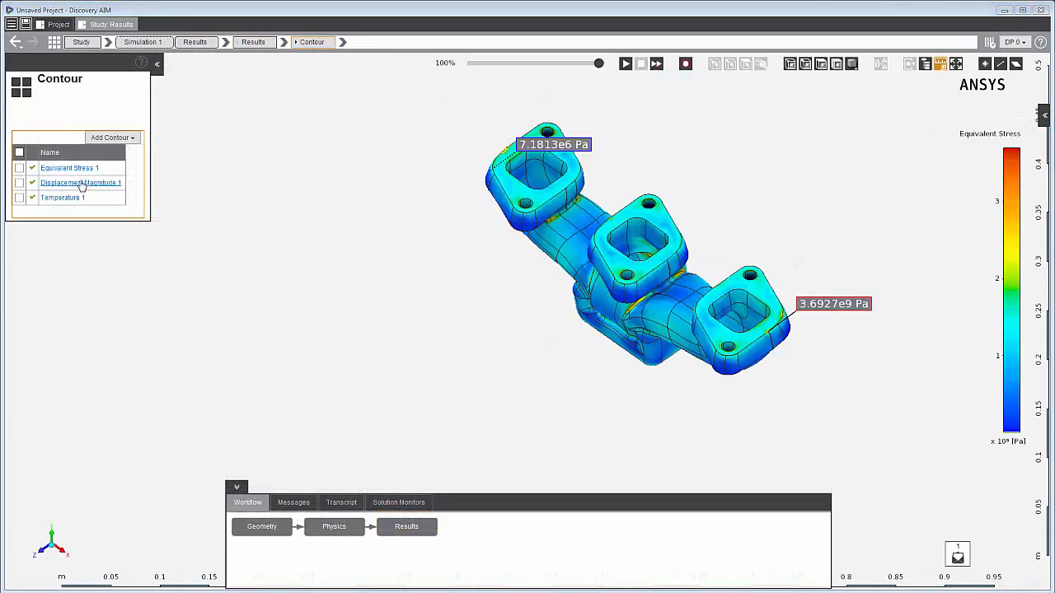
left_click(63, 198)
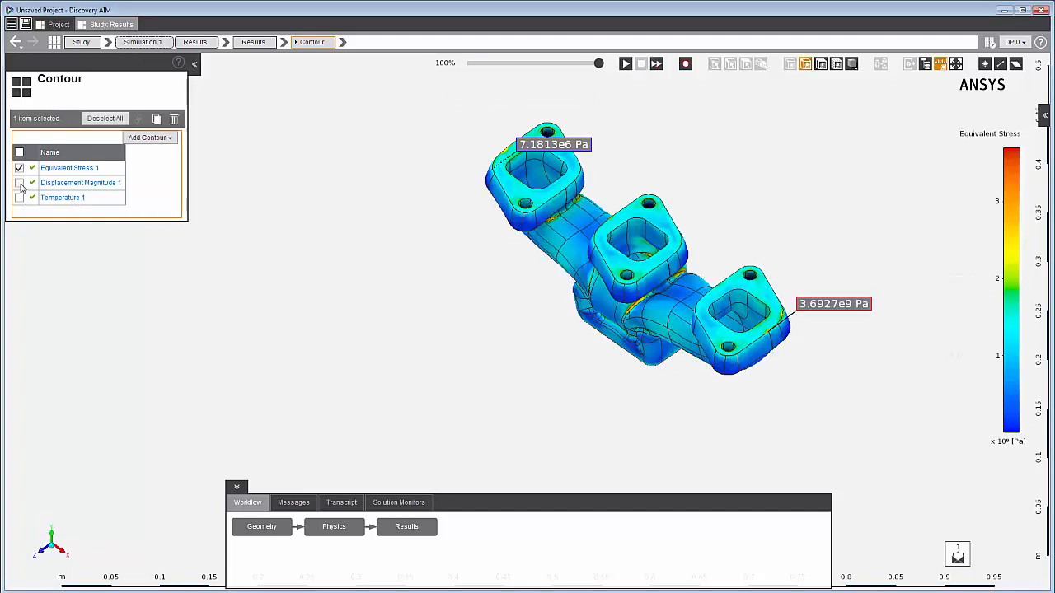
left_click(254, 43)
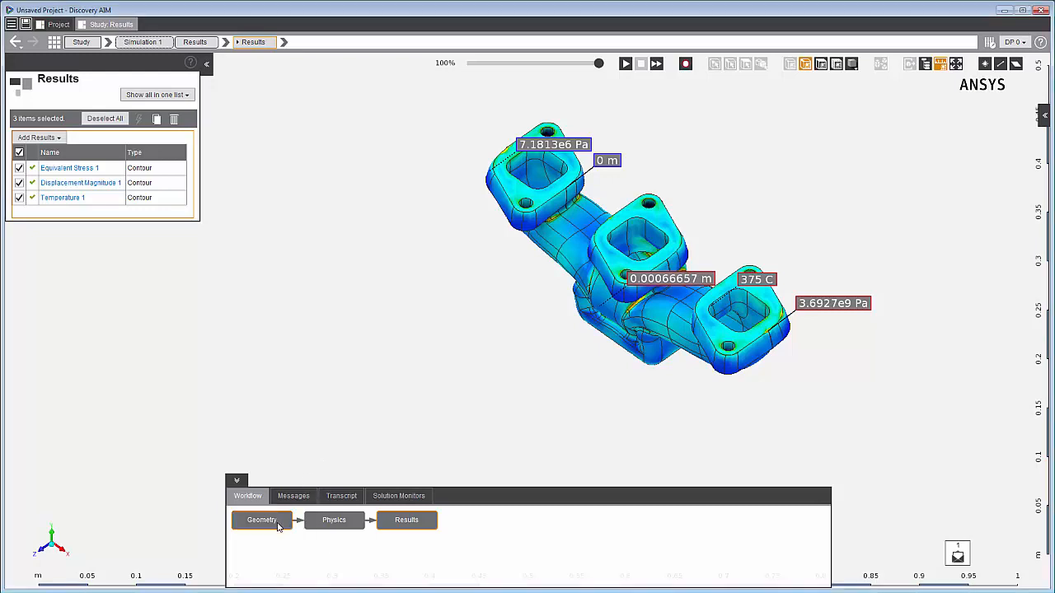
Step through the Geometry and Physics stages, then return to the up-to-date Results task.
left_click(262, 519)
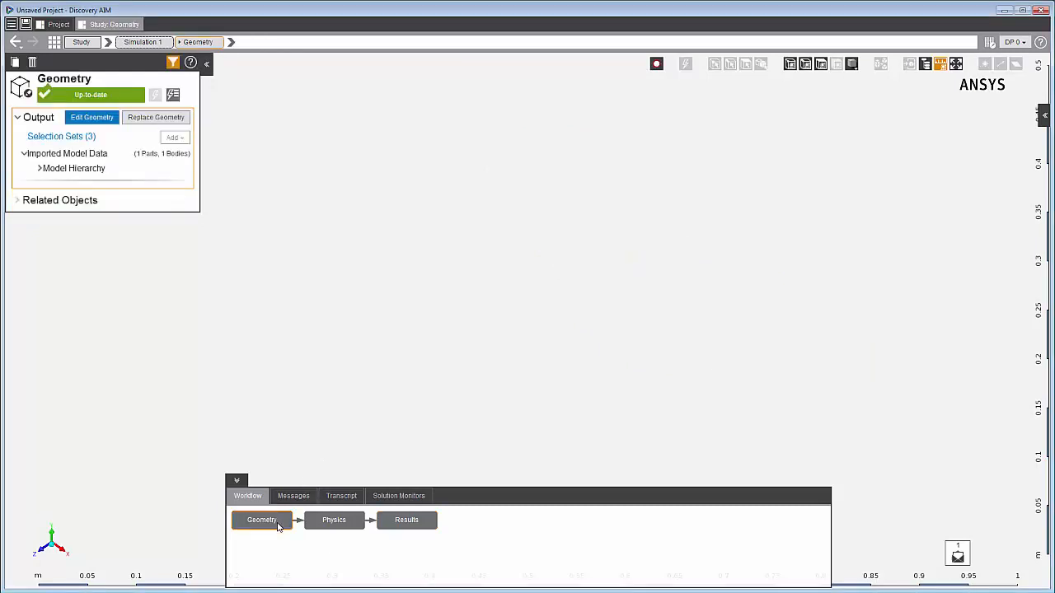
left_click(333, 519)
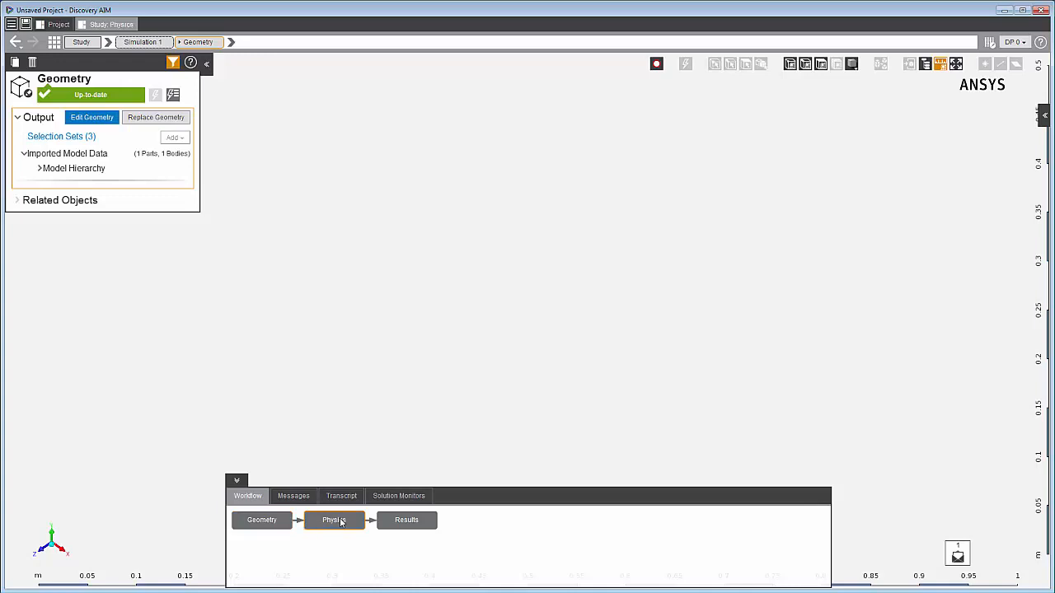
left_click(333, 521)
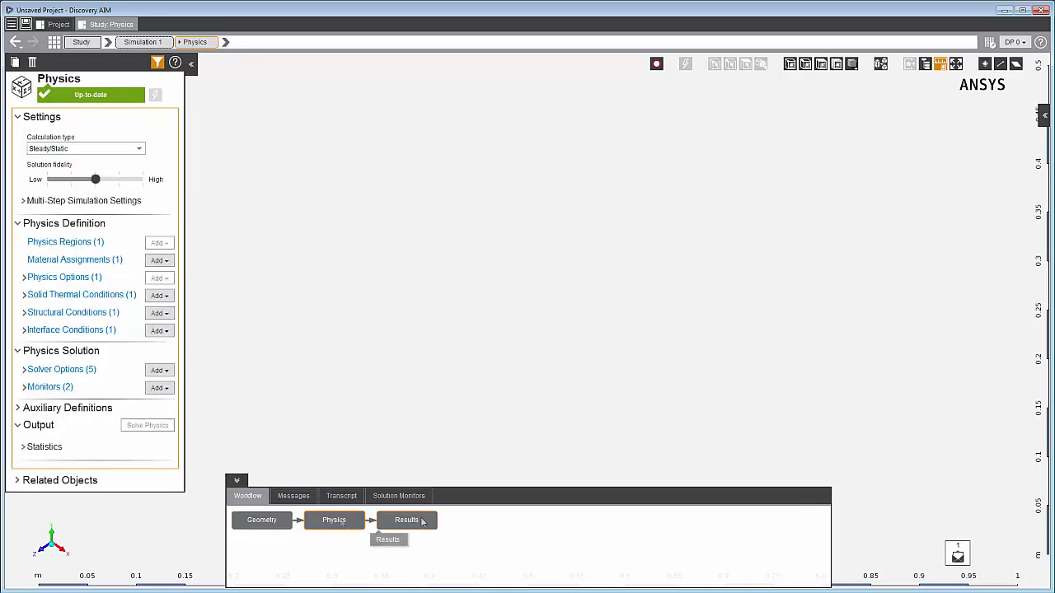
left_click(406, 520)
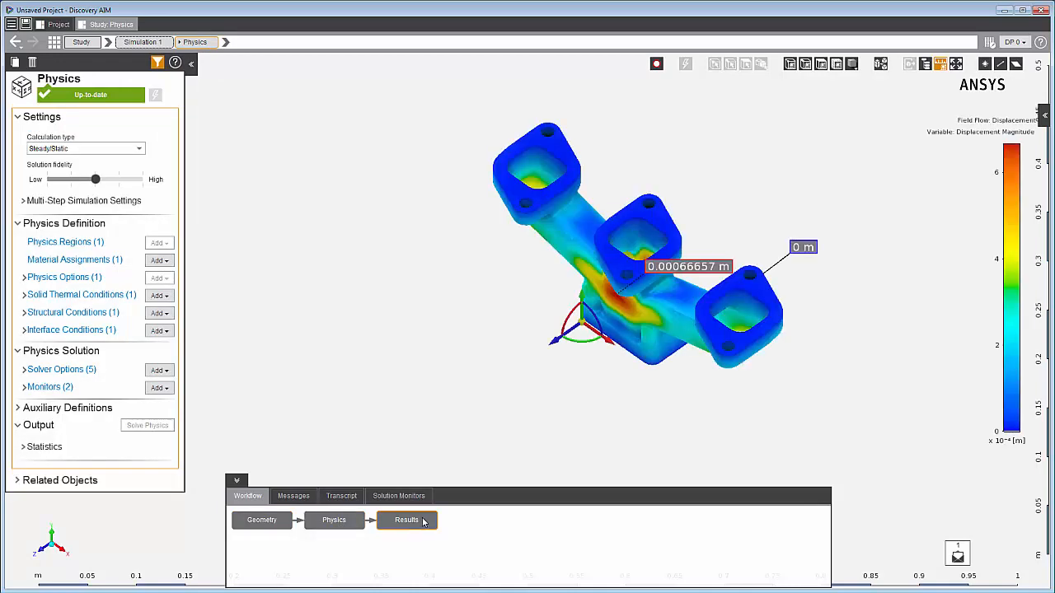
left_click(405, 521)
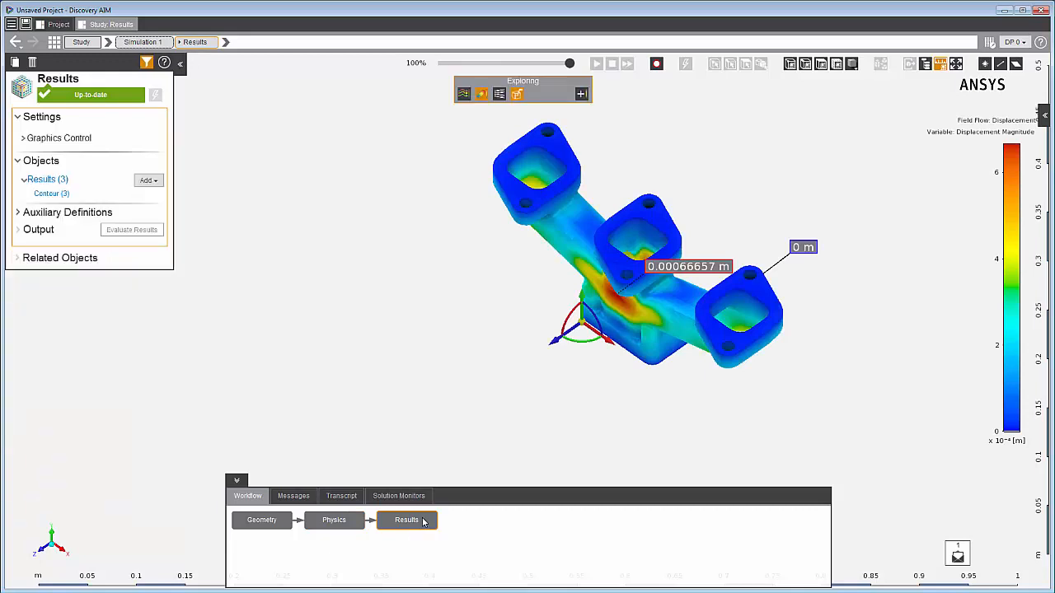
mouse_move(389, 389)
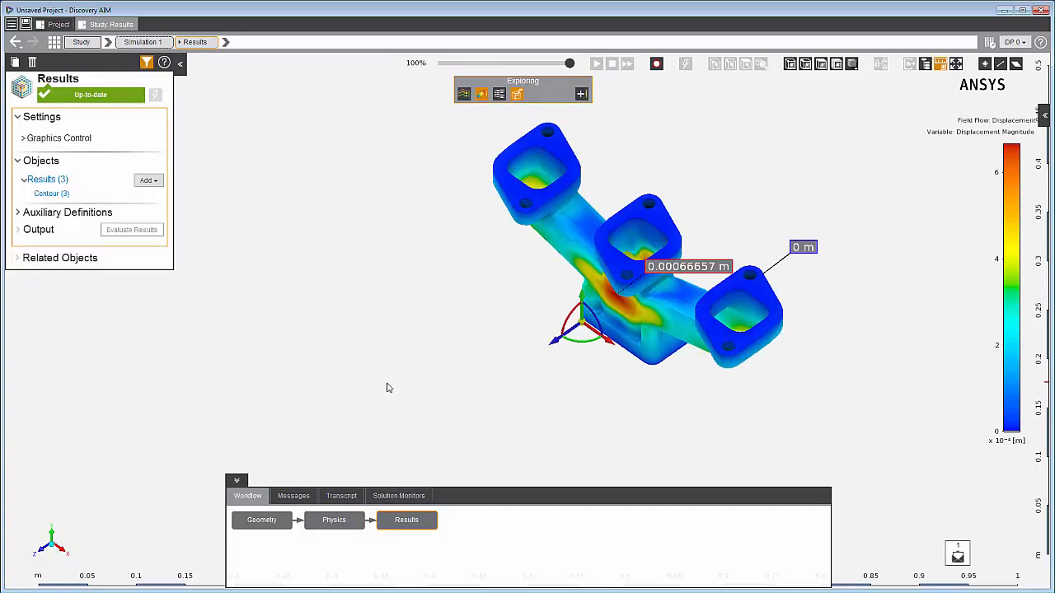